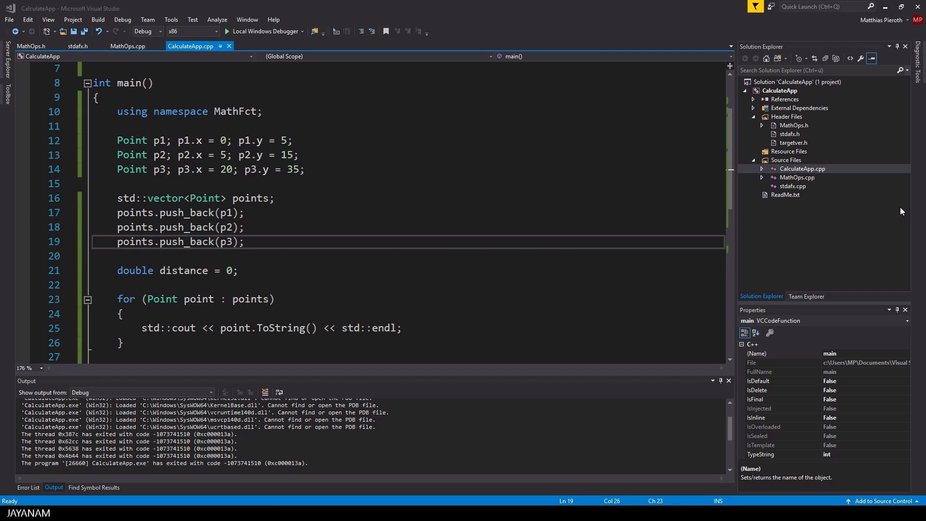
- Jump from Point in main to its definition in MathOps.h and change struct to class
double_click(131, 140)
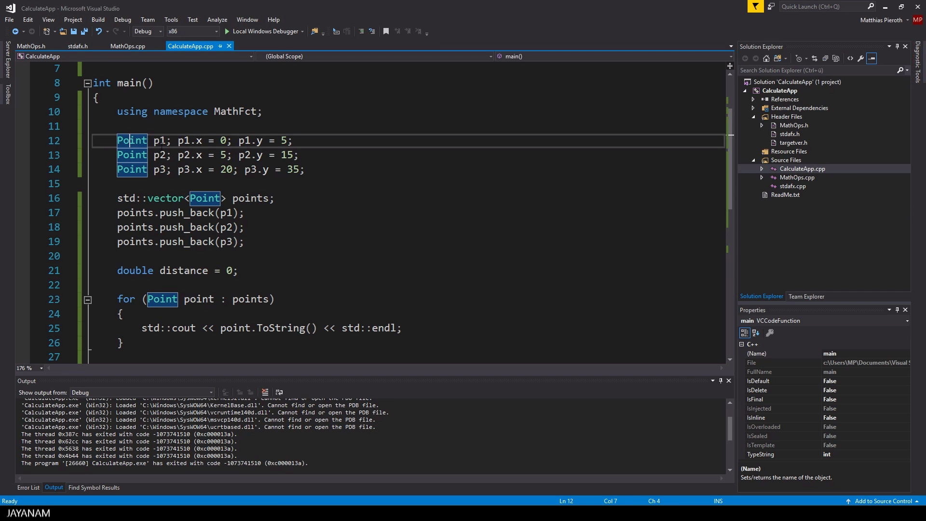
left_click(31, 46)
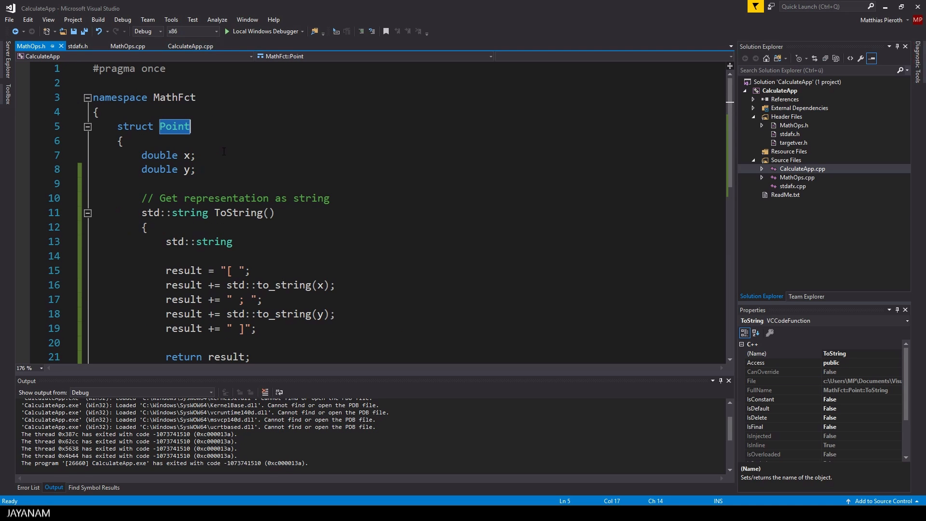
scroll("down", 3)
type("class")
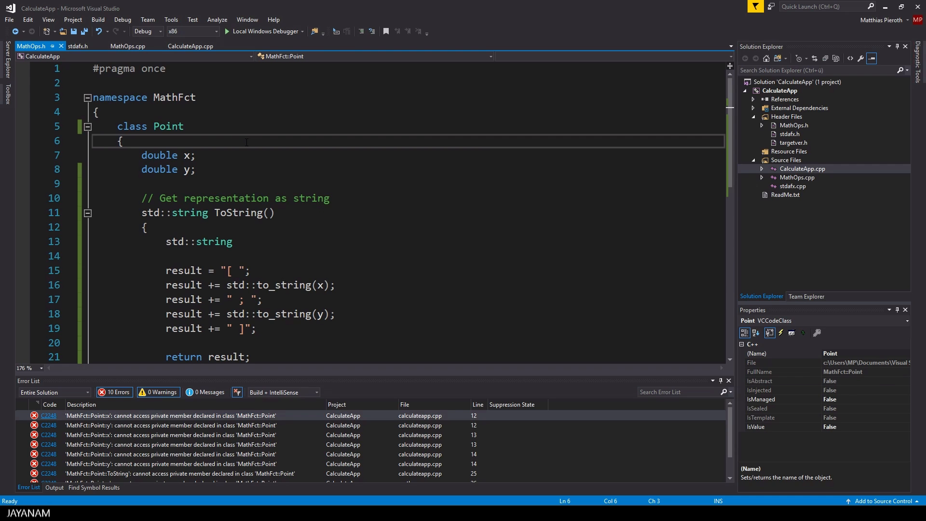
- Label Point's x, y and ToString members public so the solution builds without errors
type("p")
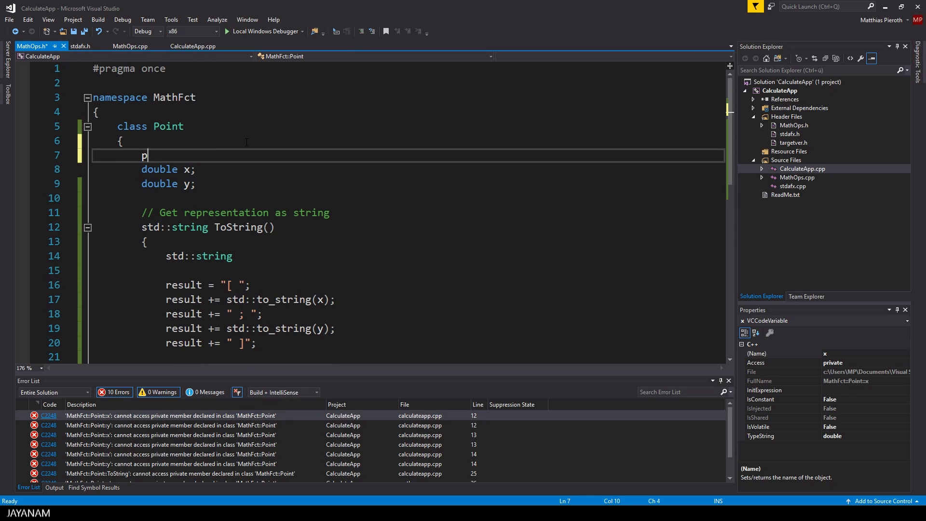
type("rivate:")
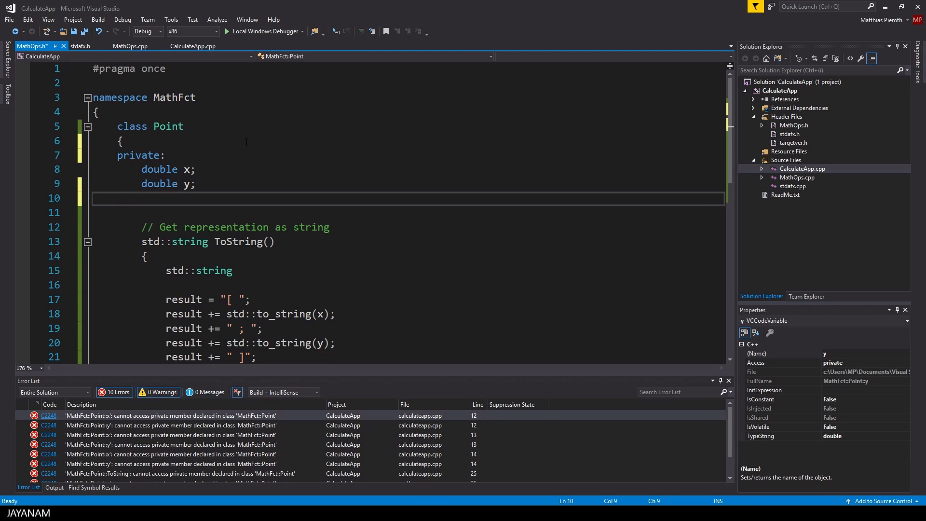
type("public:")
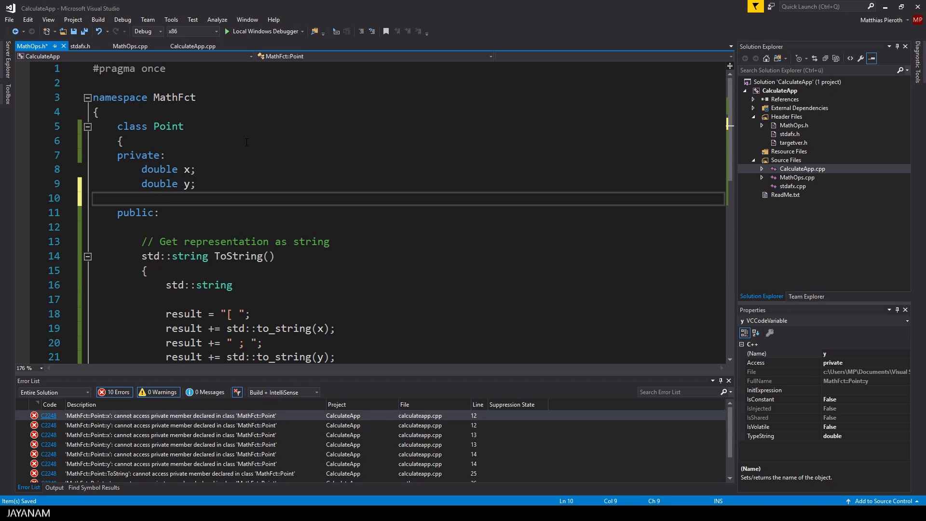
double_click(138, 155)
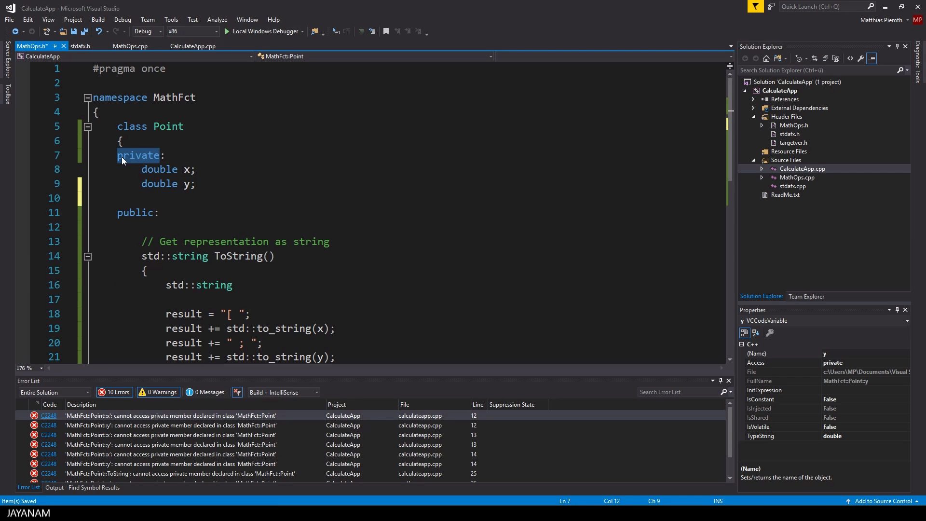
type("public:")
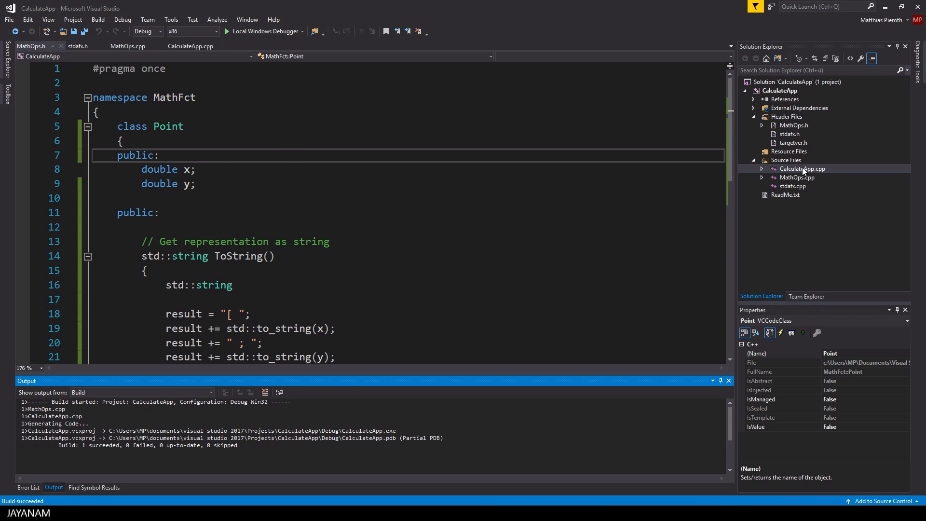
- Review main's x/y assignments in CalculateApp.cpp, then mark x and y private again in MathOps.h
left_click(190, 46)
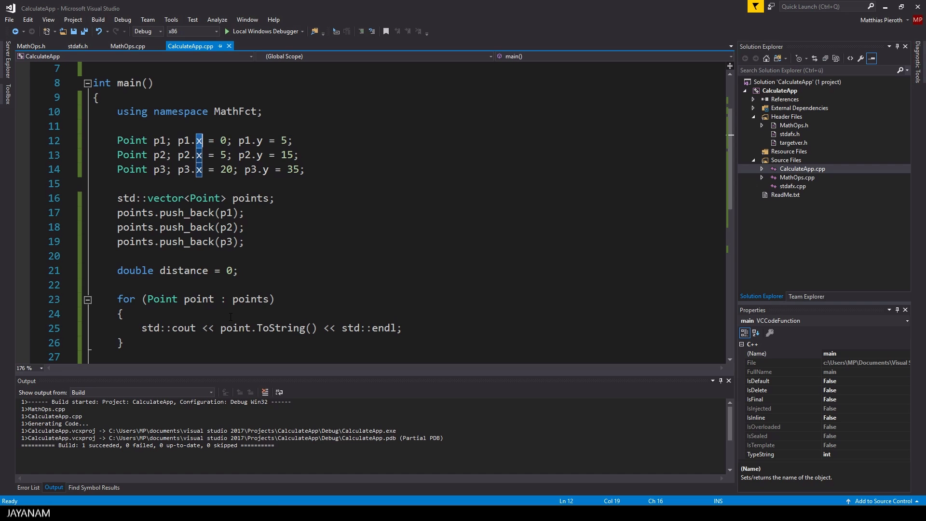
mouse_move(230, 316)
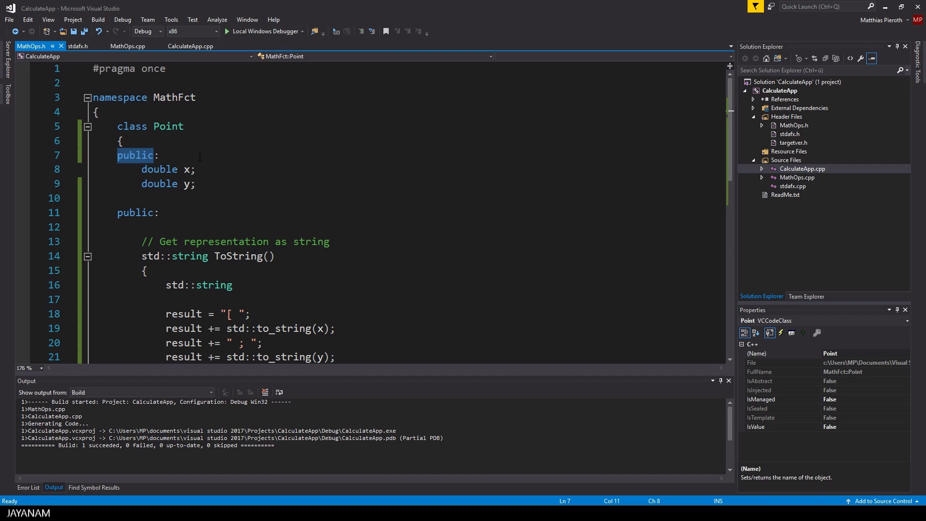
type("private:")
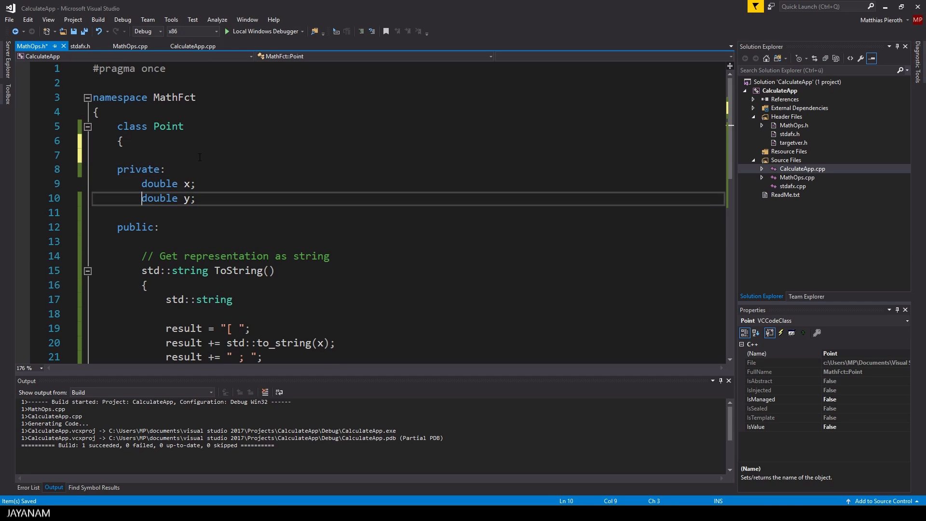
- Declare a public Point(double x, double y) constructor with an empty body
left_click(141, 226)
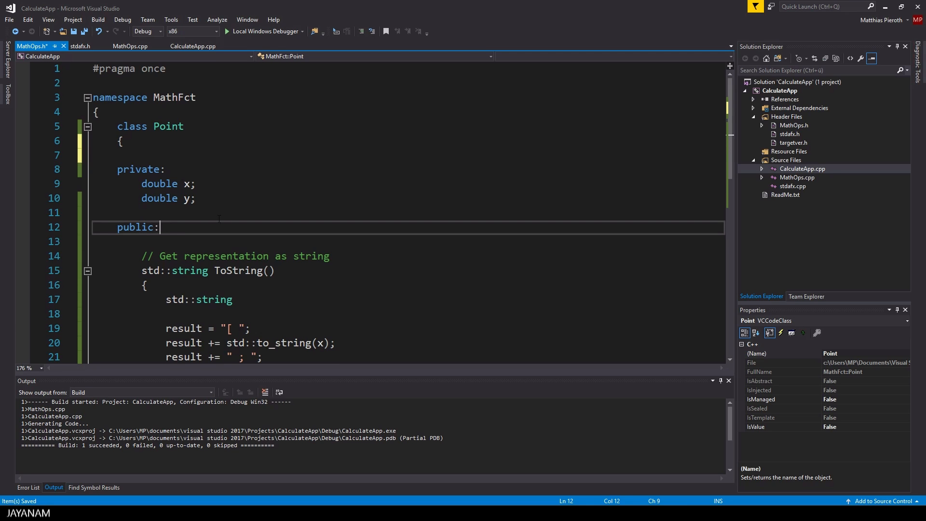
key("Enter")
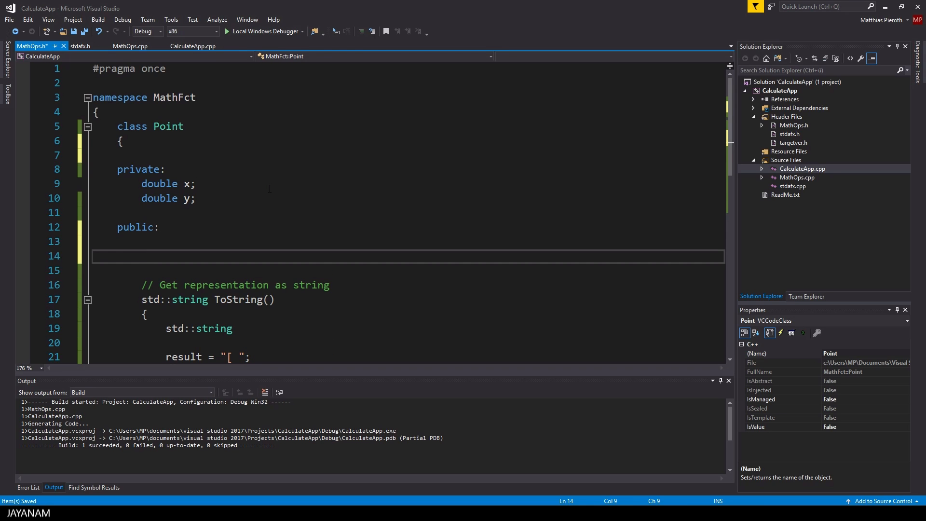
left_click(142, 255)
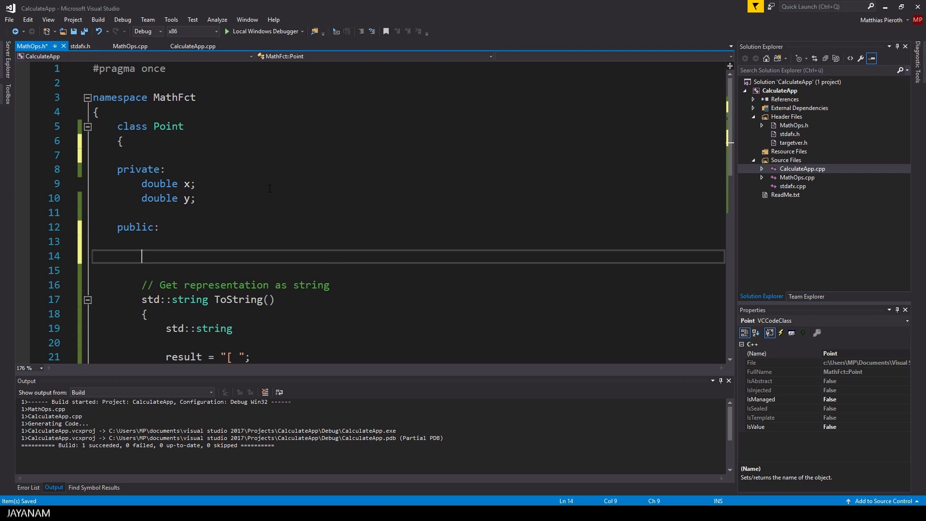
type("Point")
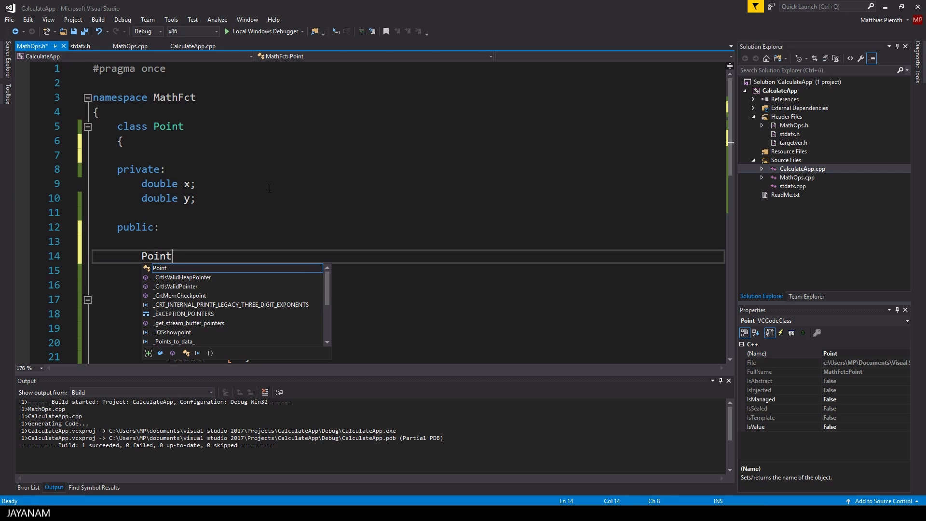
type("(")
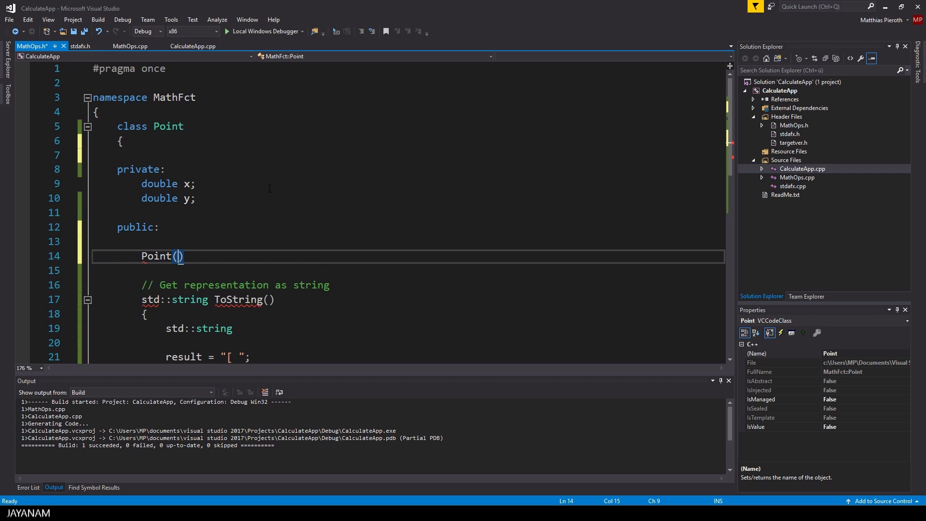
type("double x")
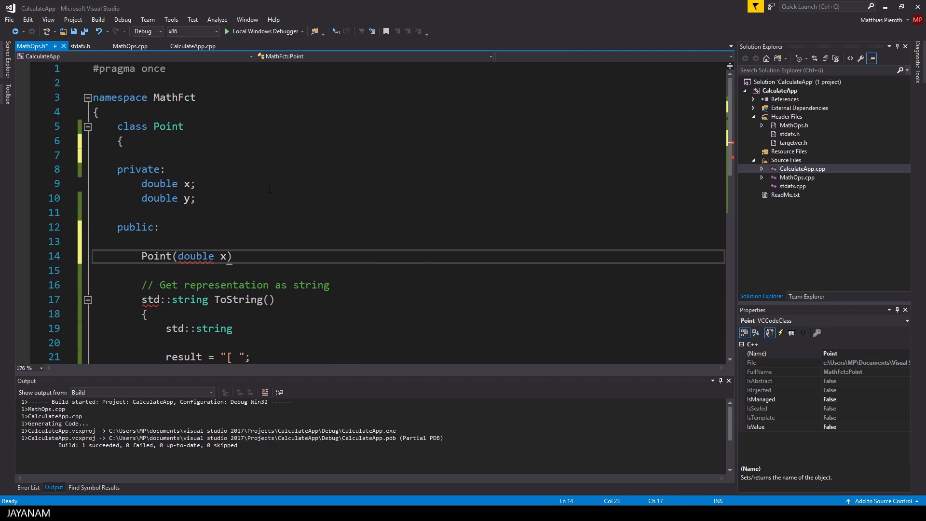
type(", double y")
type("{")
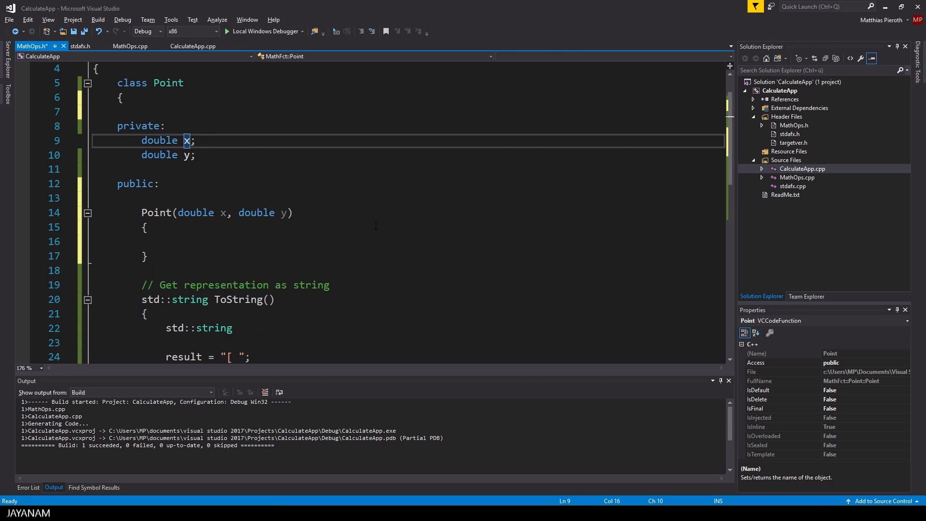
- Rename the members to mX and mY, assign them in the constructor, and rebuild (12 errors)
type("m")
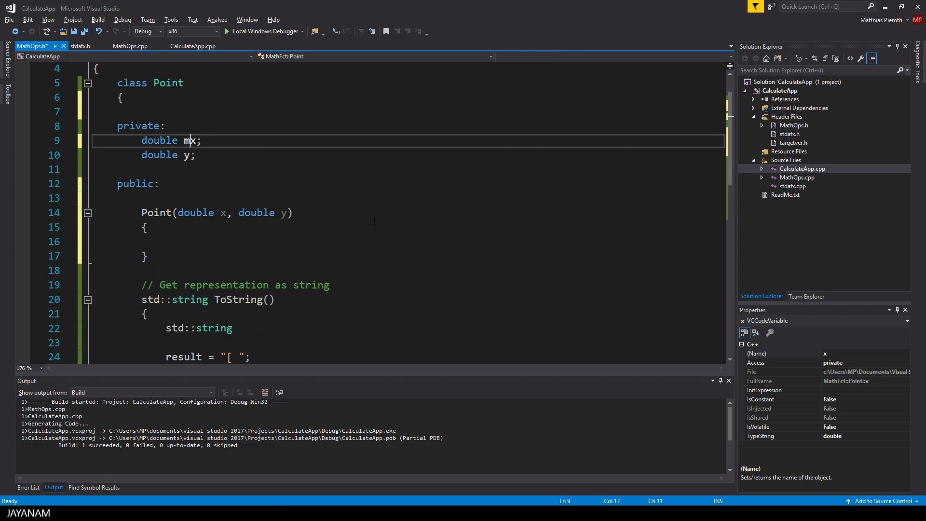
type("X")
left_click(408, 154)
type("mY")
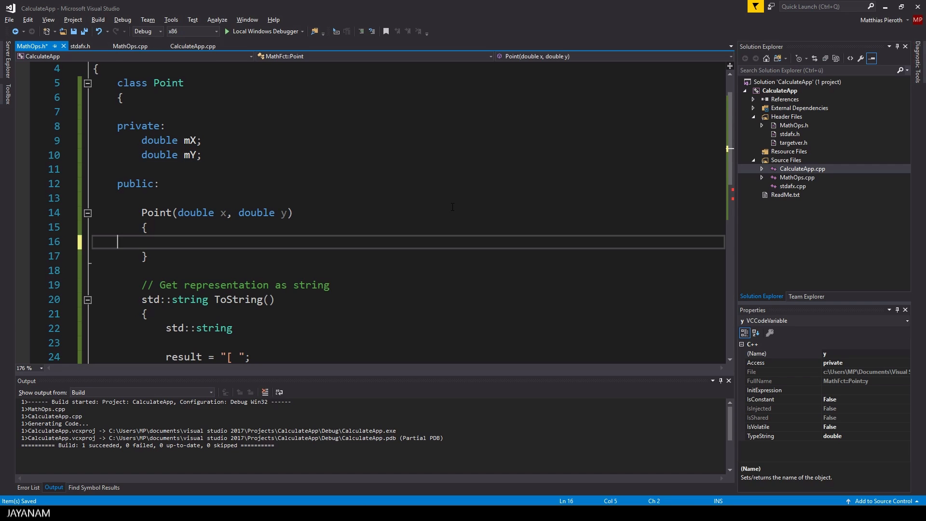
type("mX = x;")
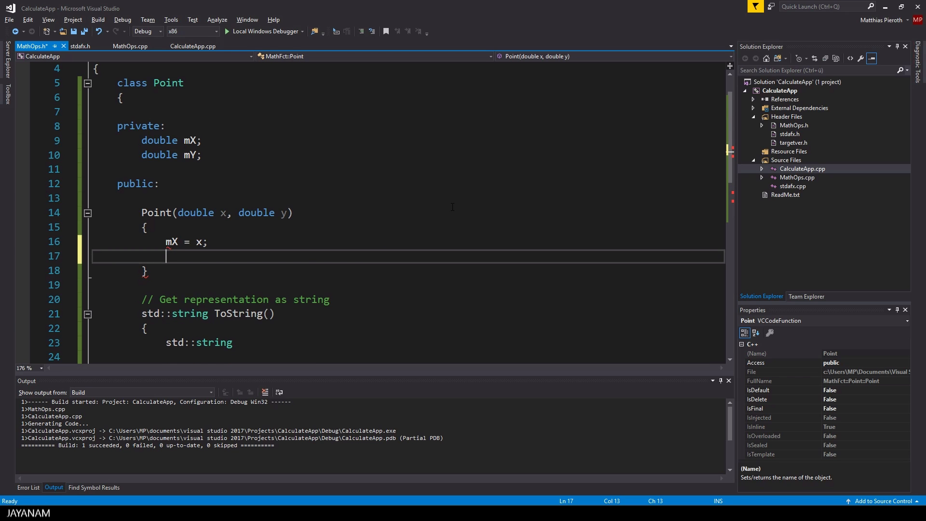
type("mY = y;")
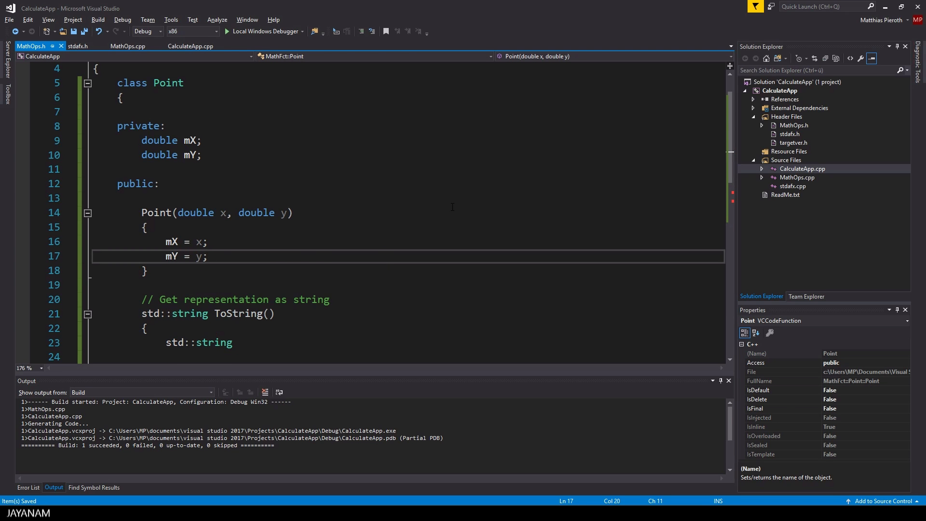
scroll("down", 3)
type("result += std::to_string(mY);")
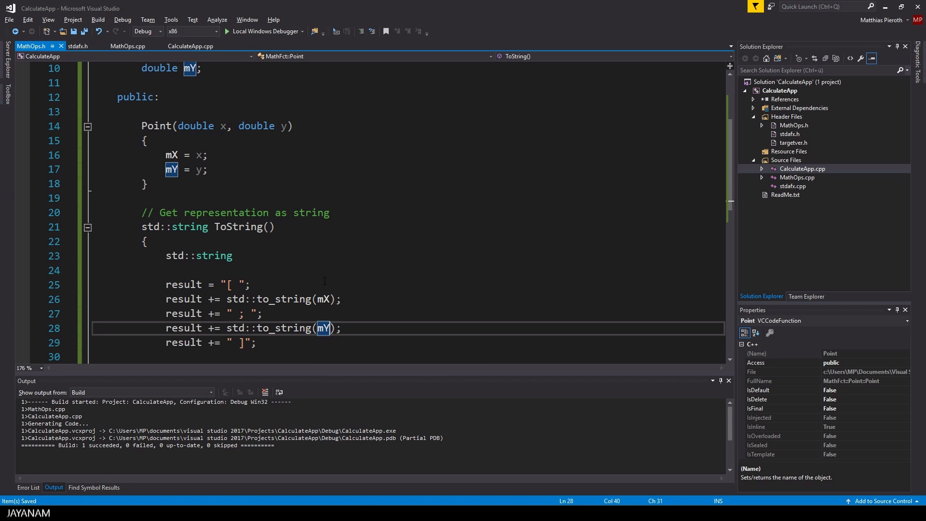
left_click(27, 486)
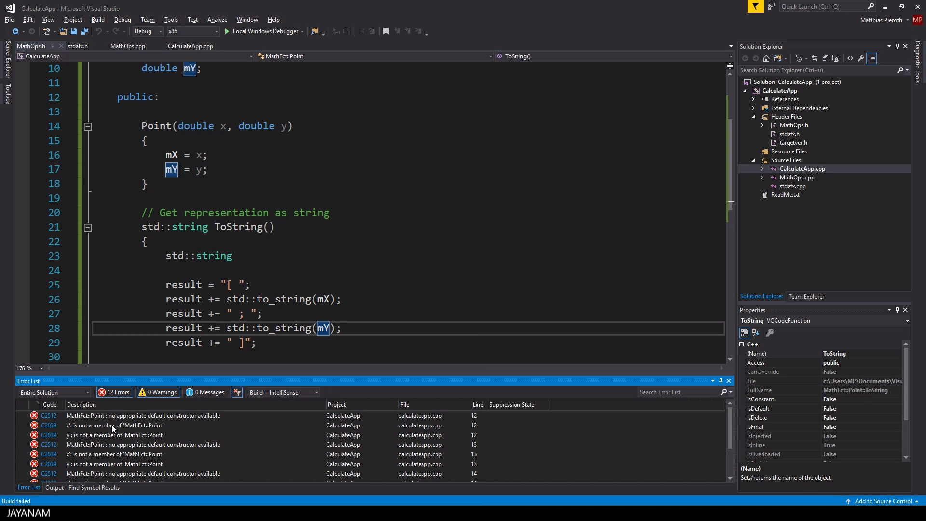
- Construct p1, p2, p3 in main as Point p1(0, 5) etc., then jump to CalcDistance's errors in MathOps.cpp
left_click(142, 426)
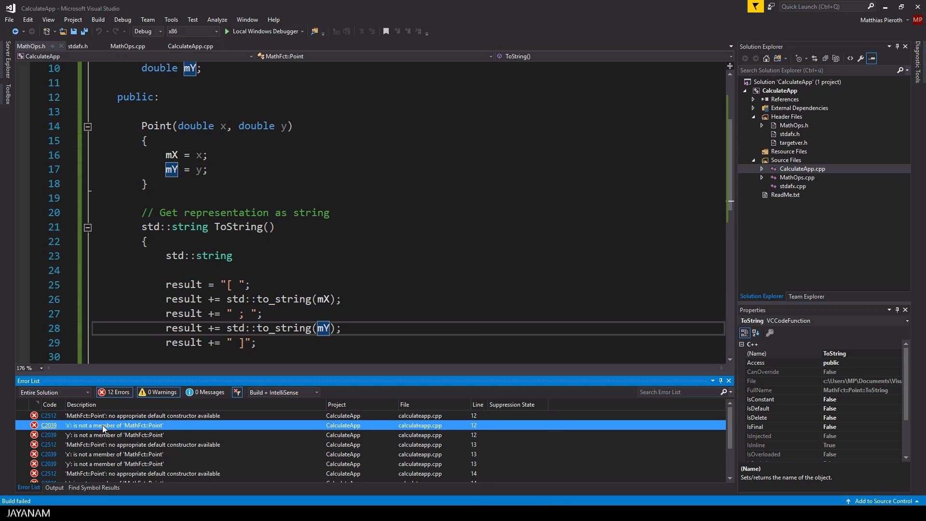
left_click(190, 46)
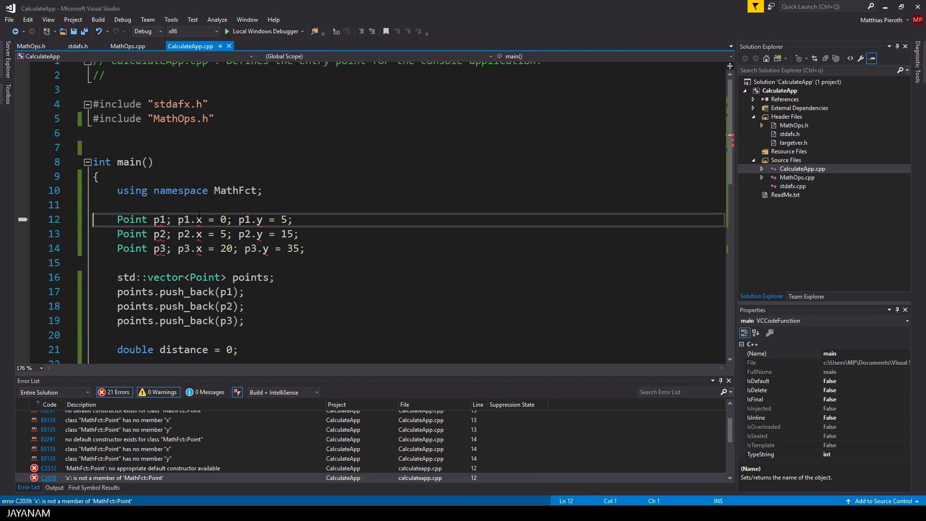
mouse_move(272, 302)
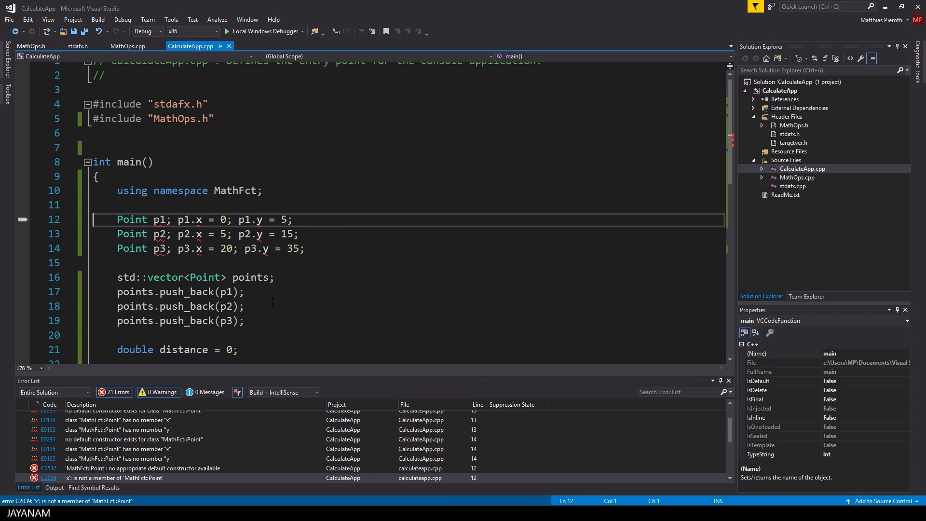
double_click(159, 219)
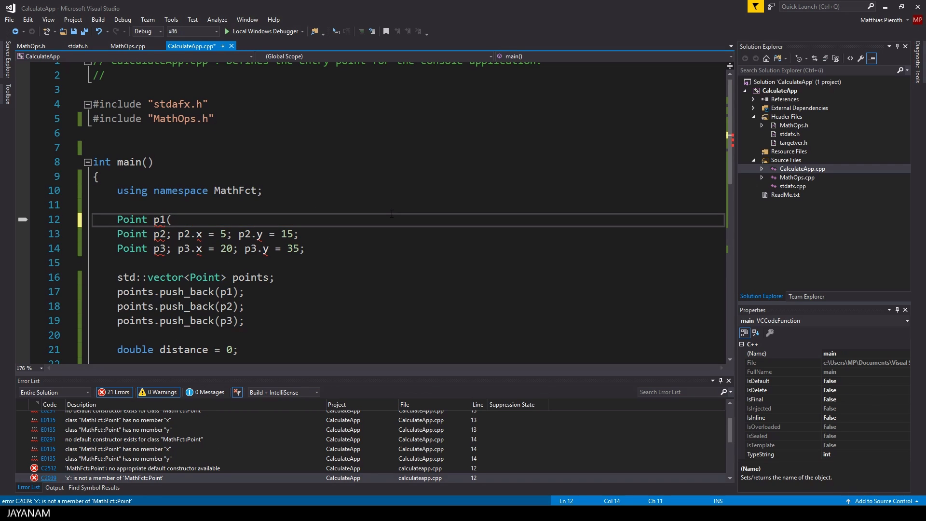
type("0, 5);")
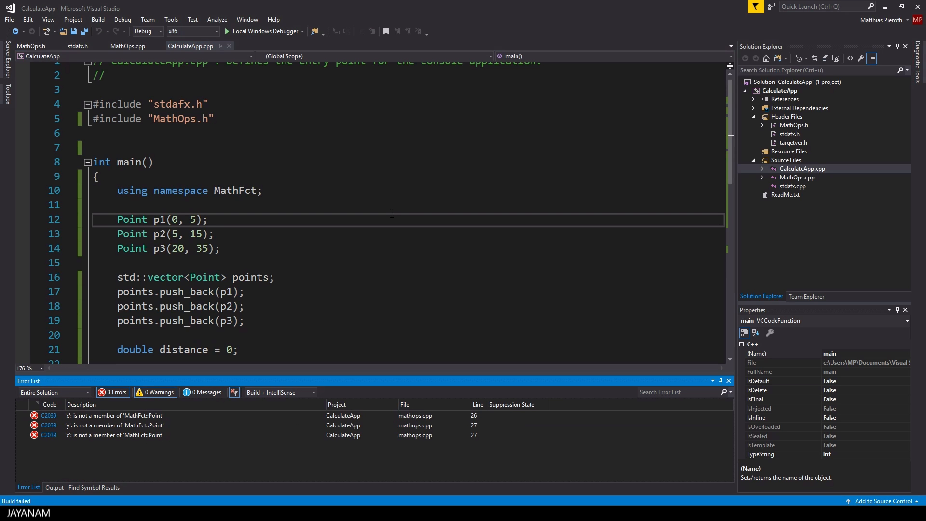
left_click(118, 415)
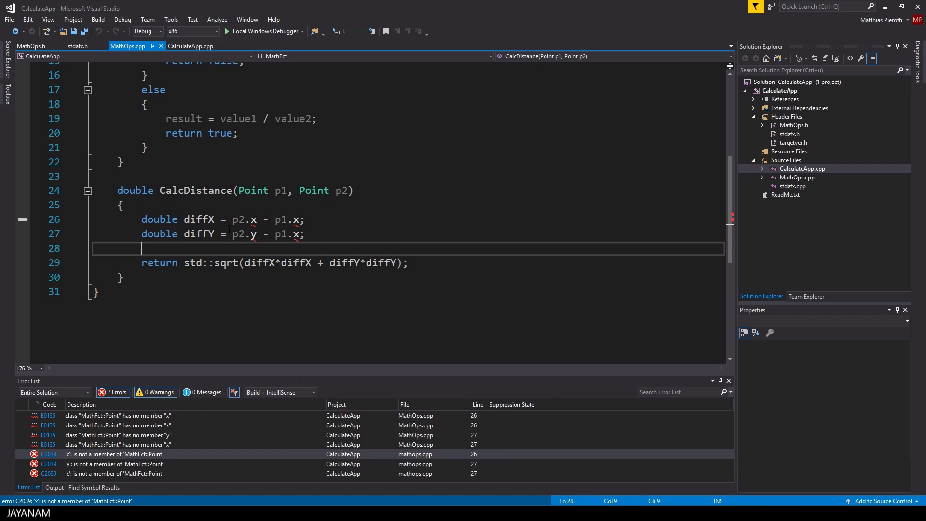
mouse_move(288, 234)
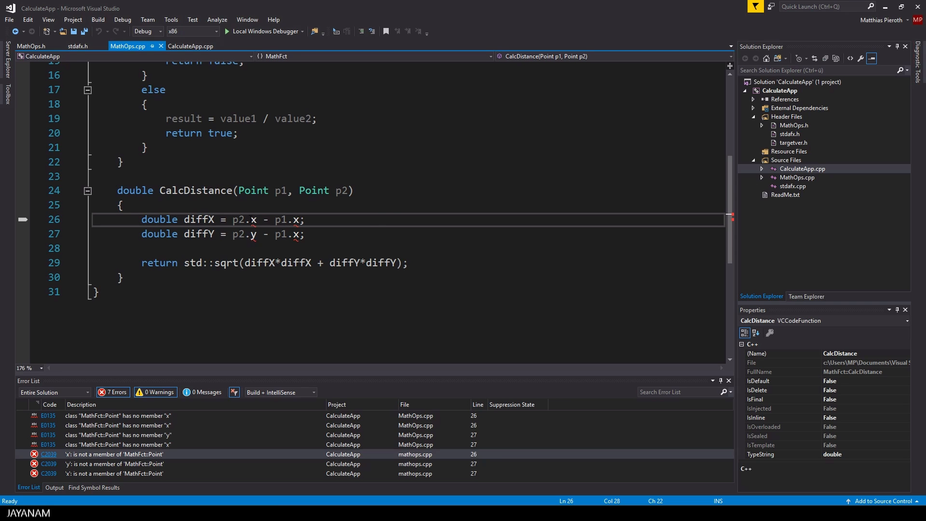
left_click(31, 47)
type("double GetX() { return")
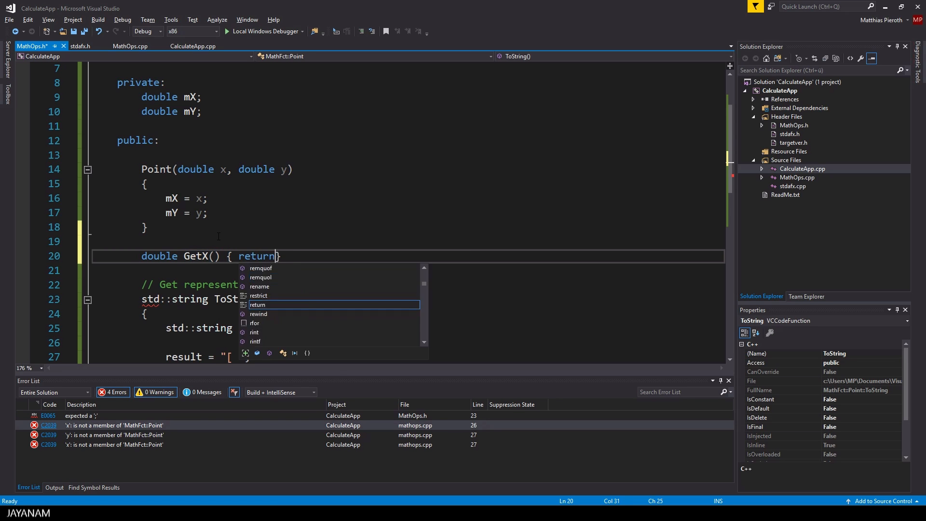
- Finish the GetX and GetY accessors returning mX and mY, build successfully, and return to MathOps.h
type("mX; }")
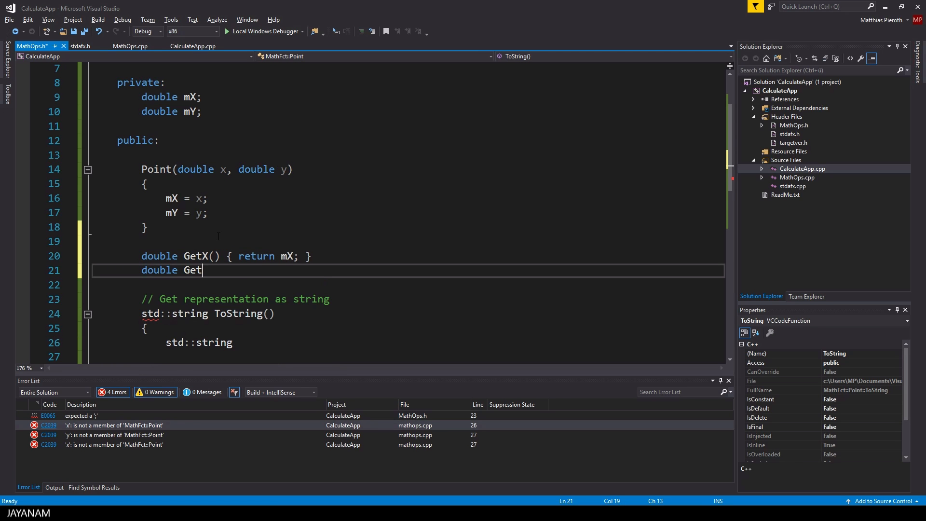
type("Y() { return }")
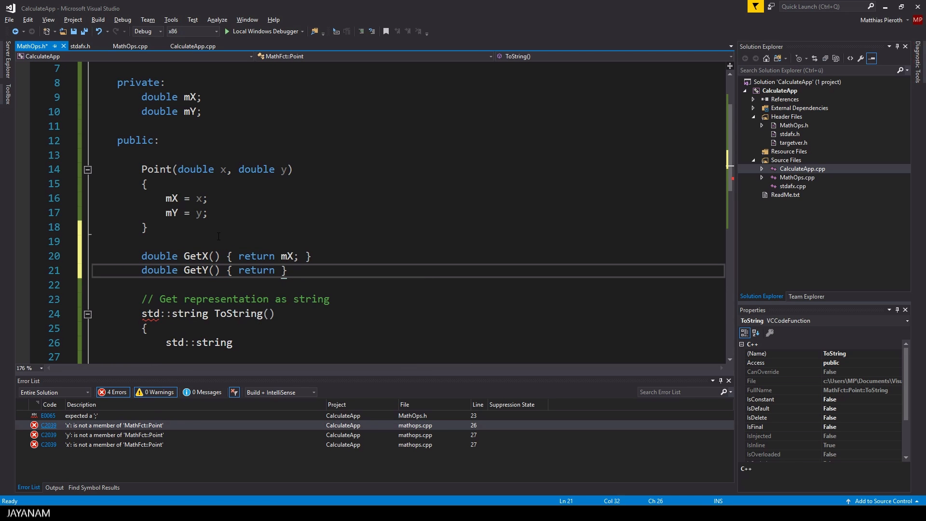
type("mY;")
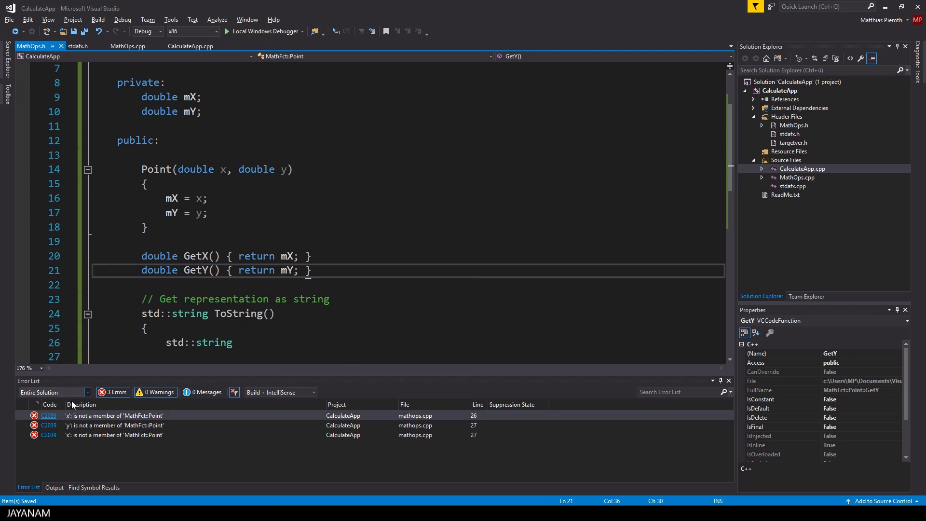
left_click(126, 46)
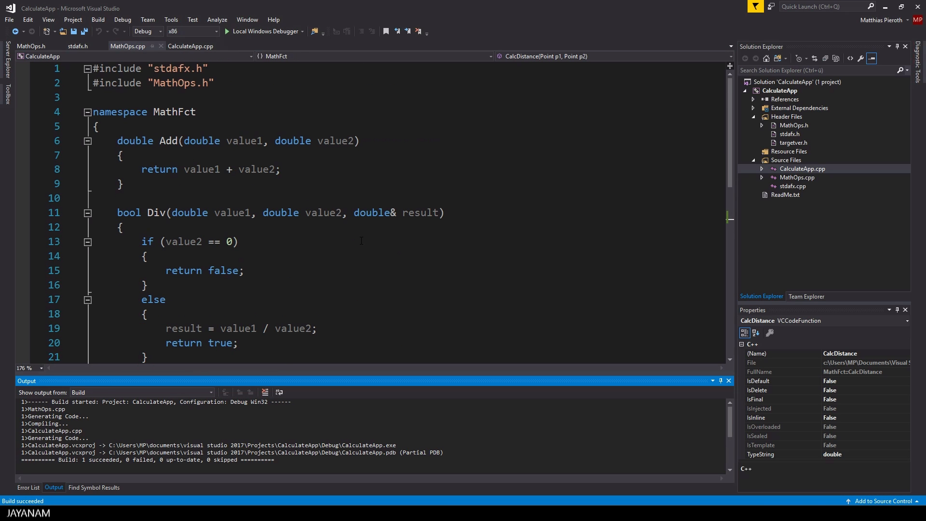
left_click(793, 126)
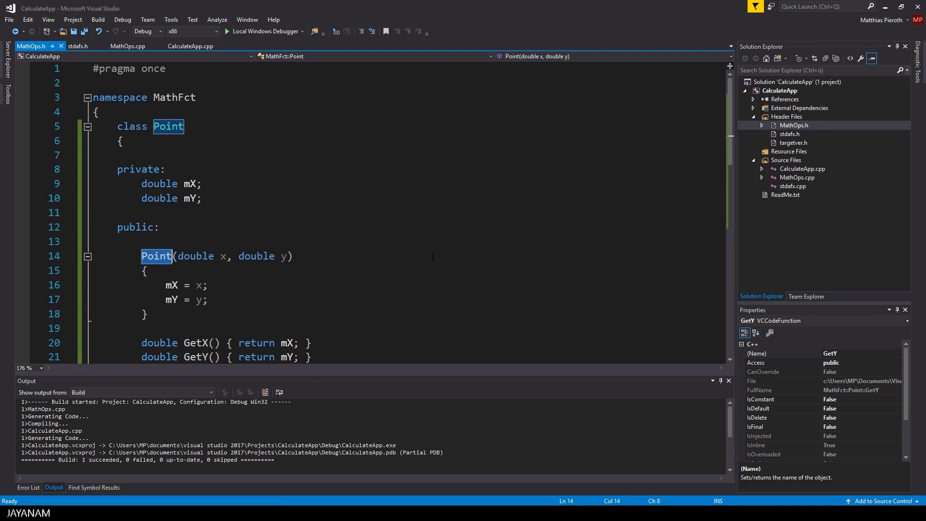
- Remove the Point class from MathOps.h, leaving Point undefined in CalcDistance, and select Header Files
left_click(156, 256)
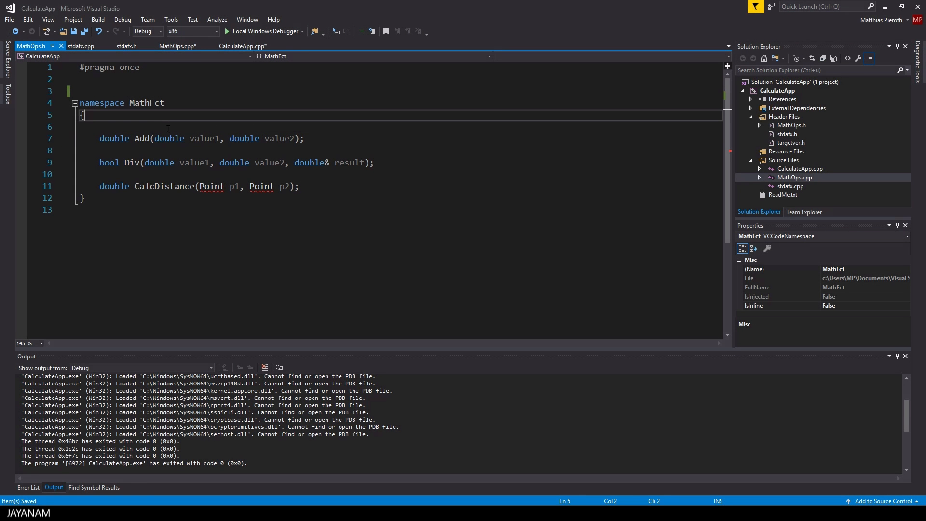
double_click(211, 186)
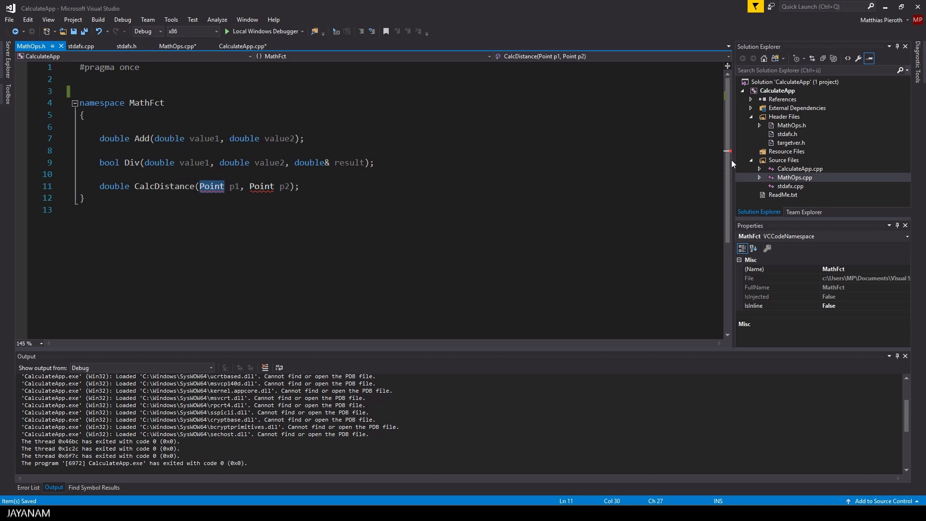
left_click(785, 117)
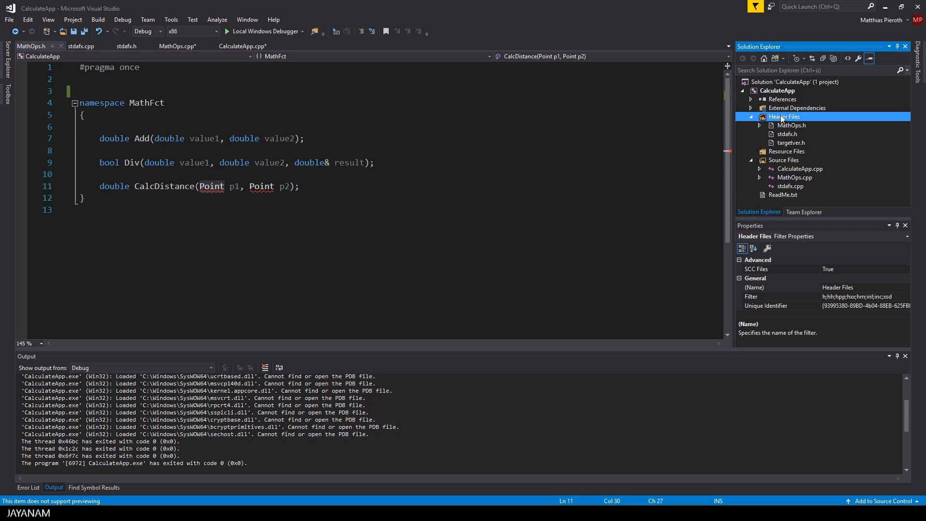
- Use the Class Wizard on Header Files to generate a Point2D class with Point2D.h and Point2D.cpp
right_click(785, 116)
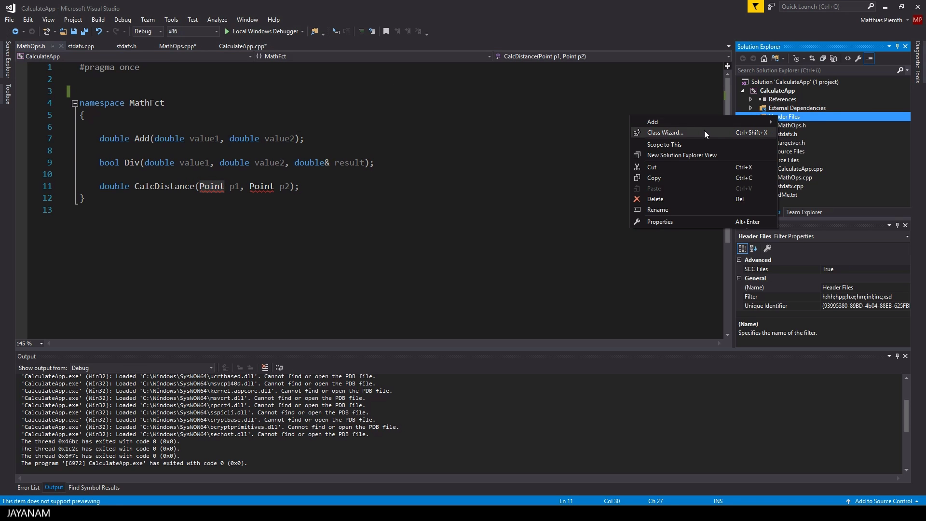
left_click(664, 132)
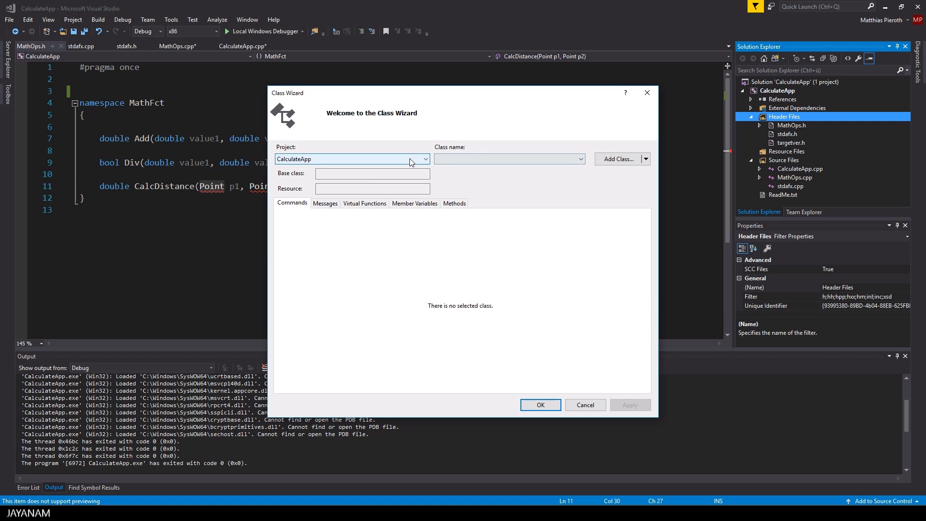
left_click(617, 159)
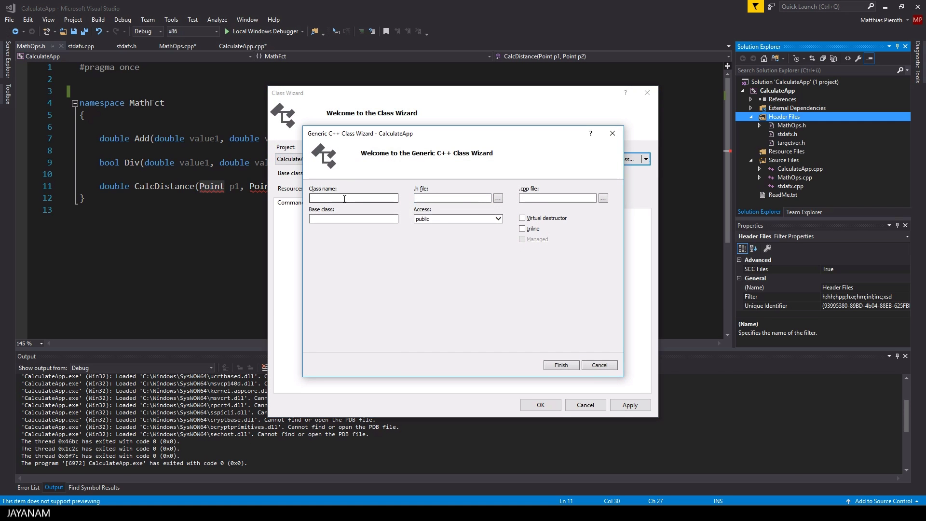
type("Point2D")
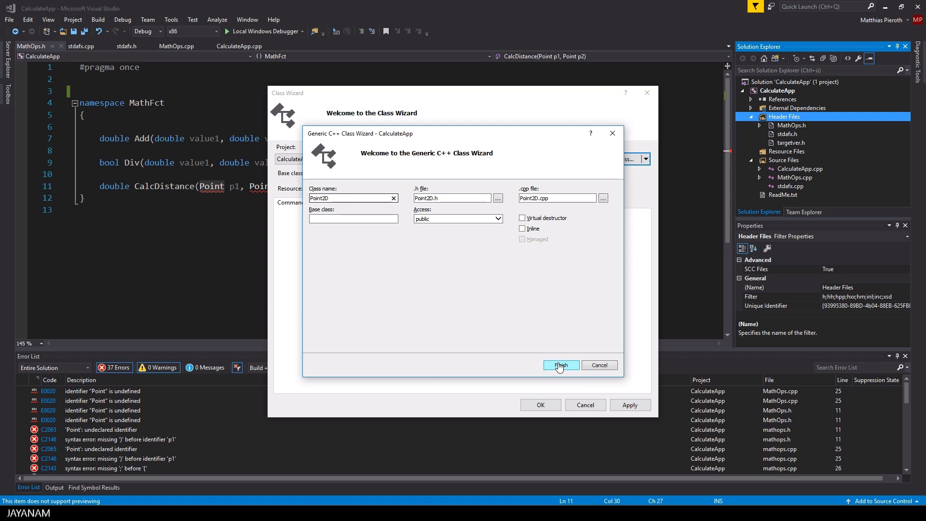
left_click(559, 365)
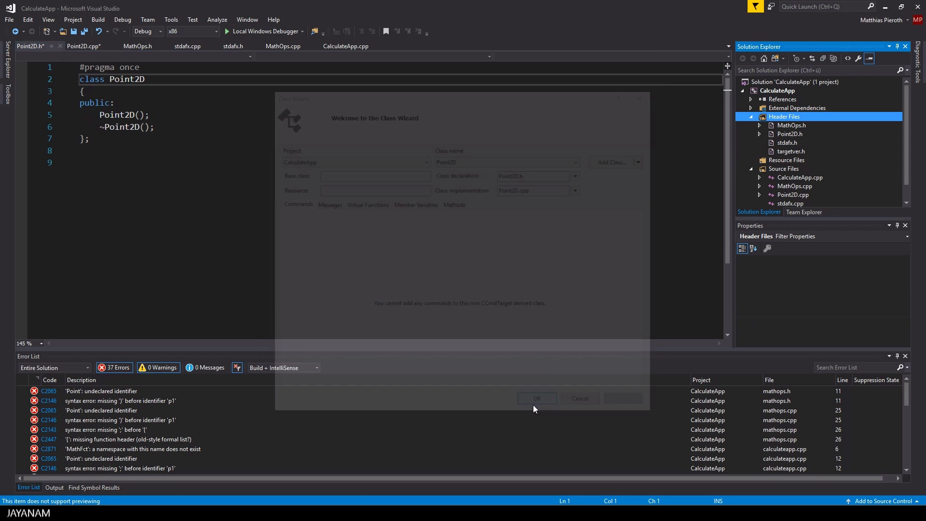
- Give the Point2D constructor double x and double y parameters
left_click(535, 398)
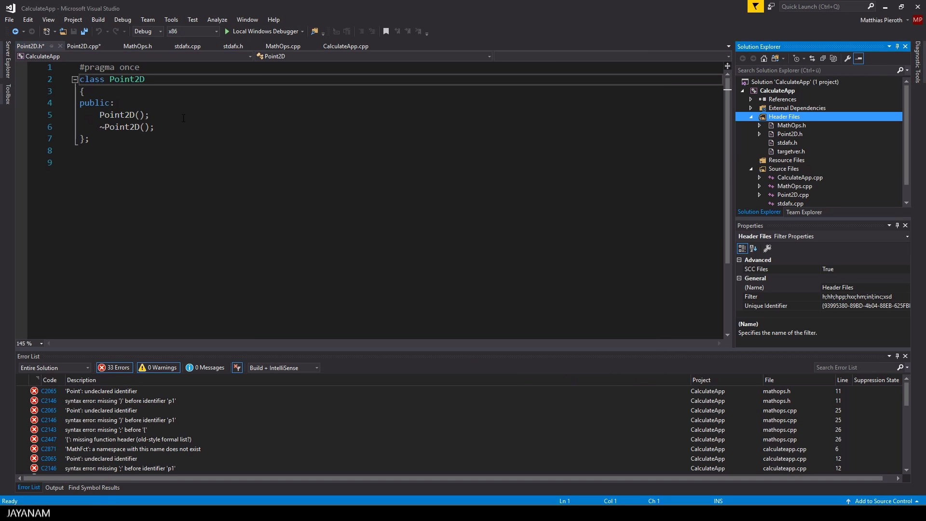
key("enter")
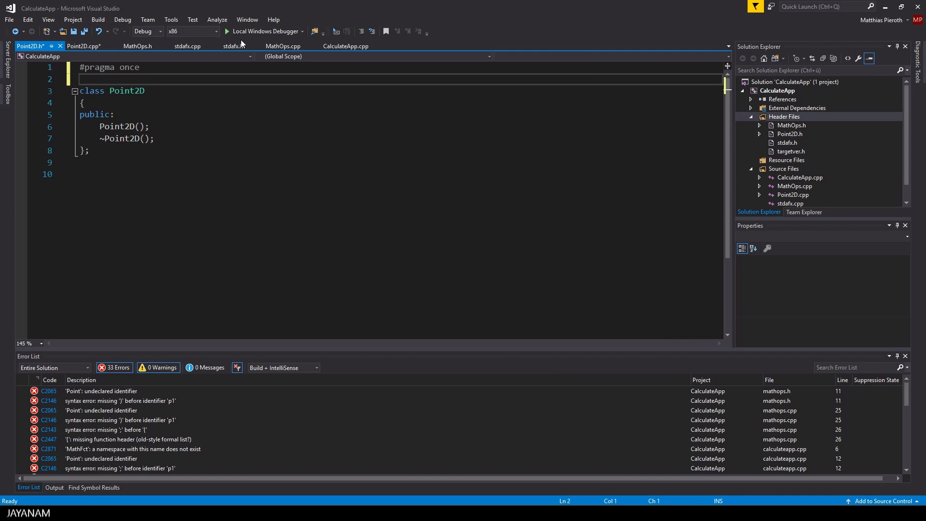
left_click(141, 126)
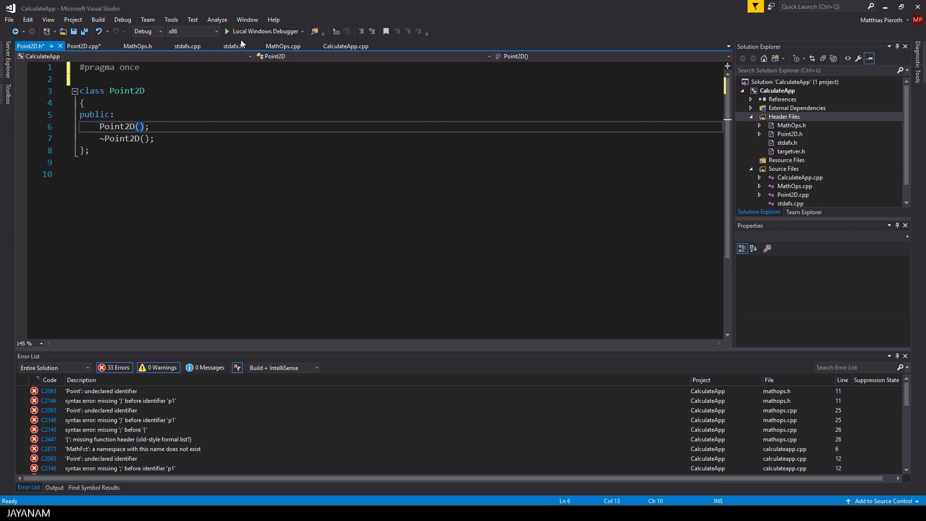
type("double x")
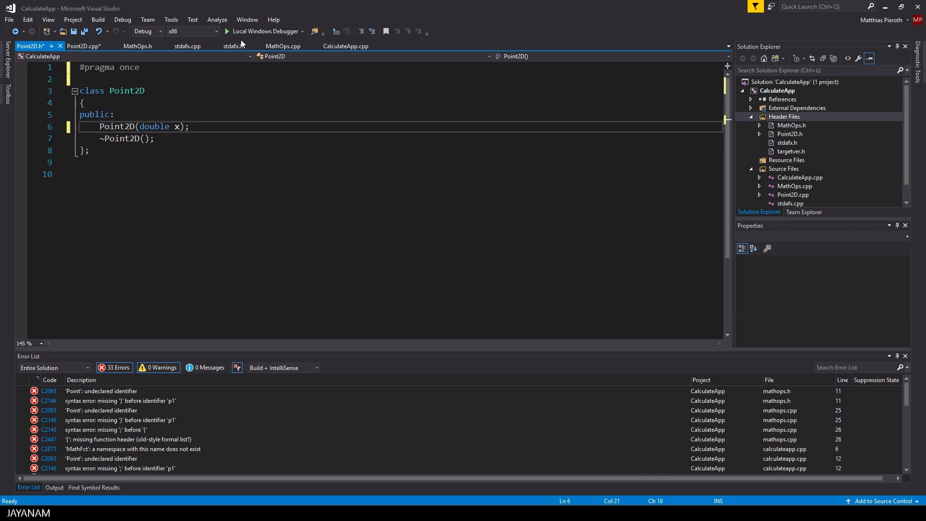
type(", double")
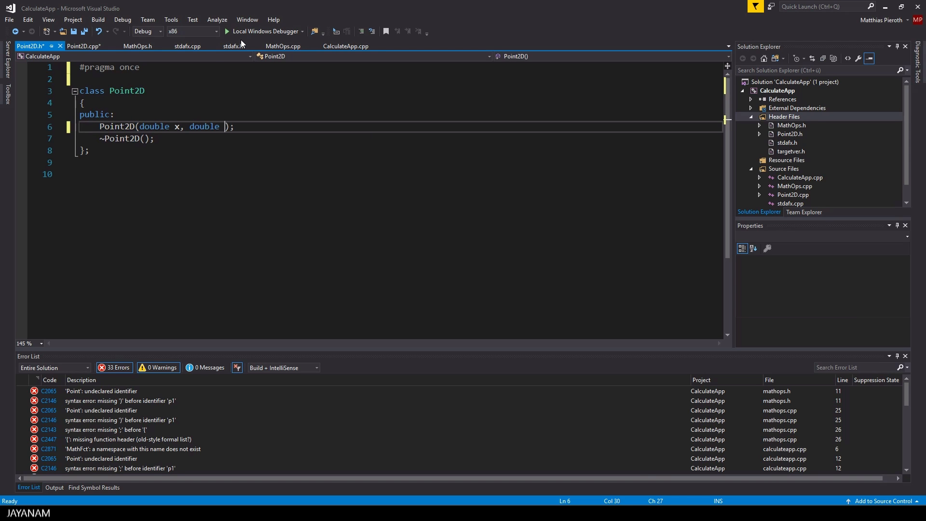
type("y")
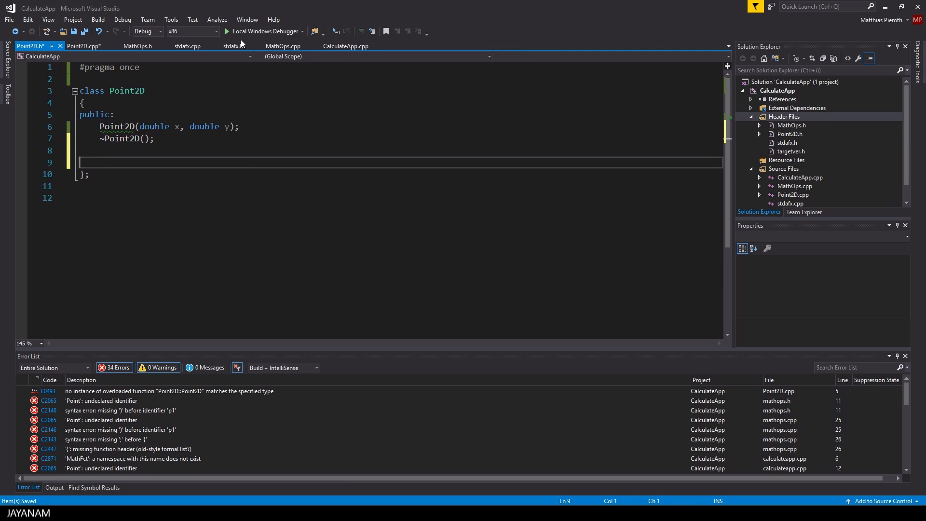
- Add a private section declaring double mX, mY; members
type("private:")
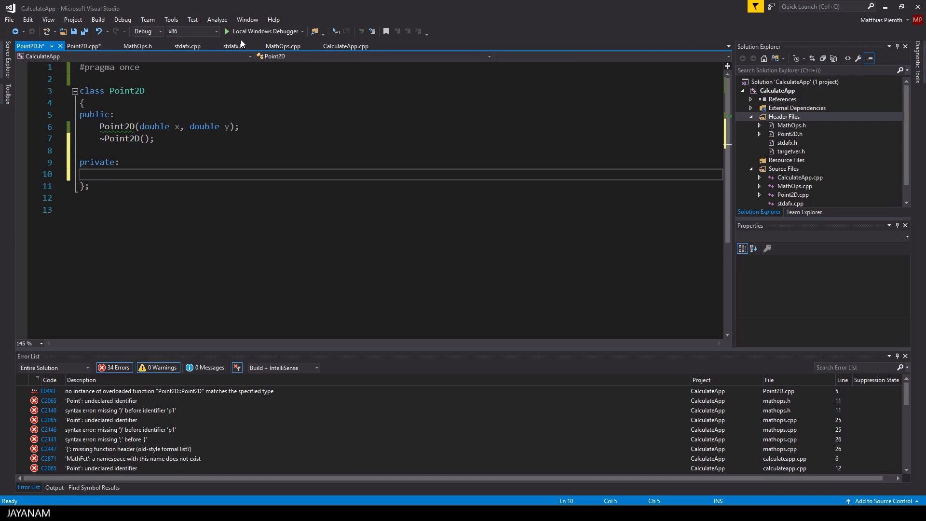
type("double")
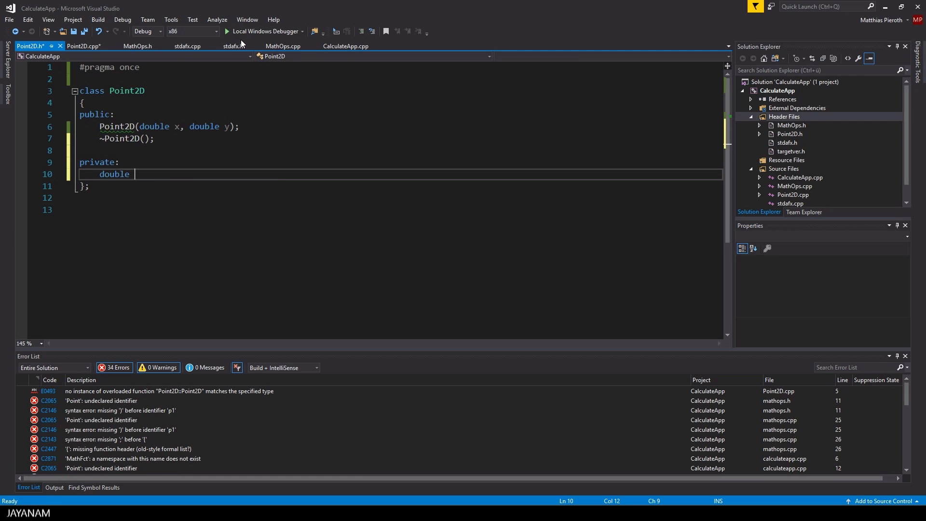
type("M")
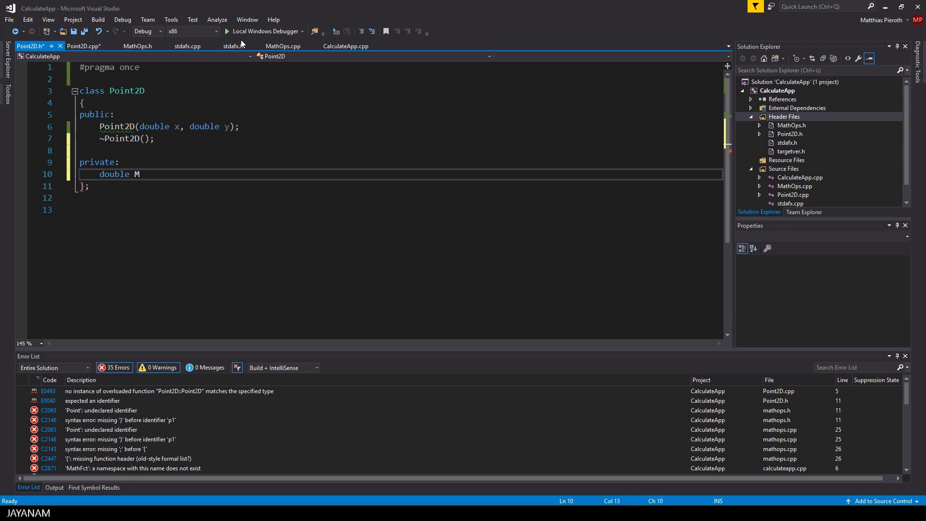
type("X,")
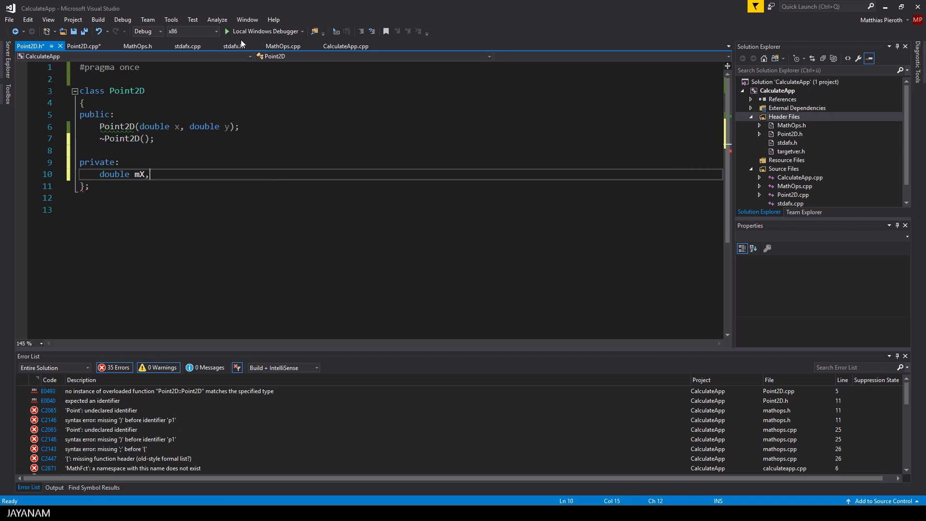
type("mY;")
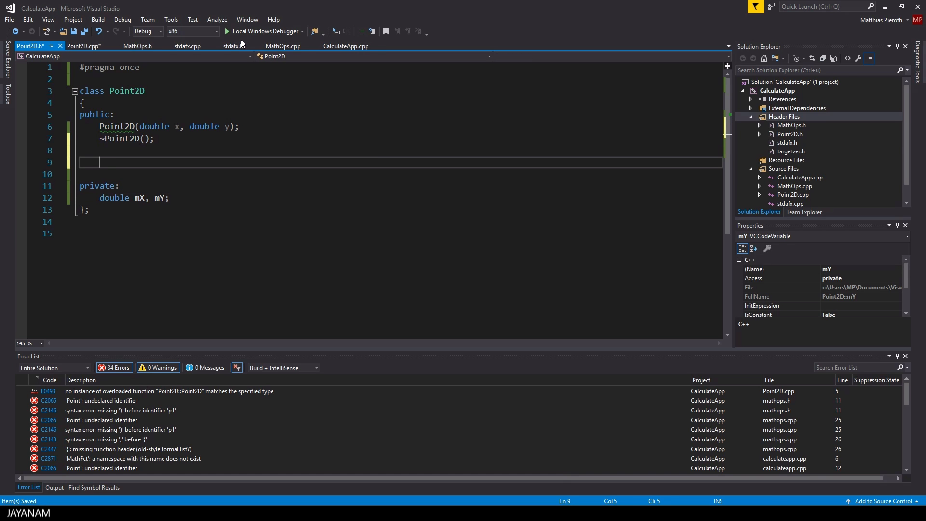
- Declare std::string ToString(); in the Point2D header
type("std::")
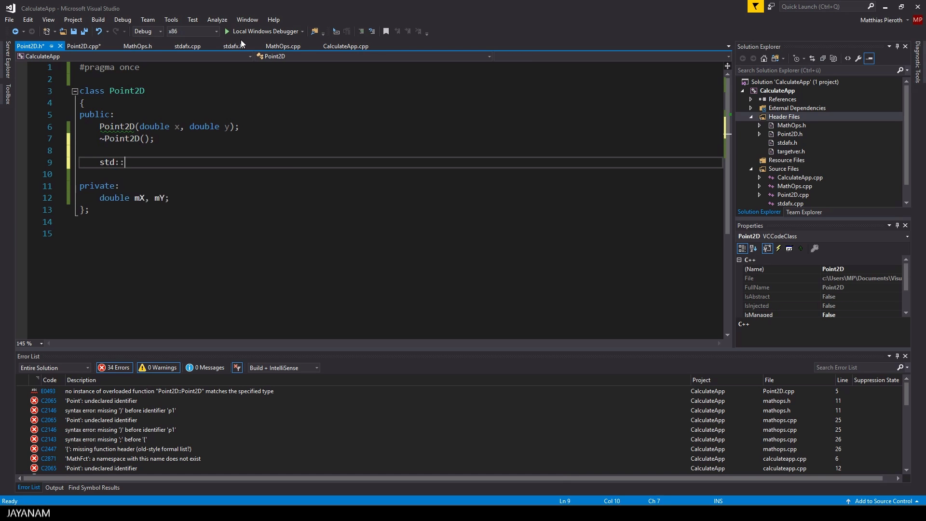
type("string To")
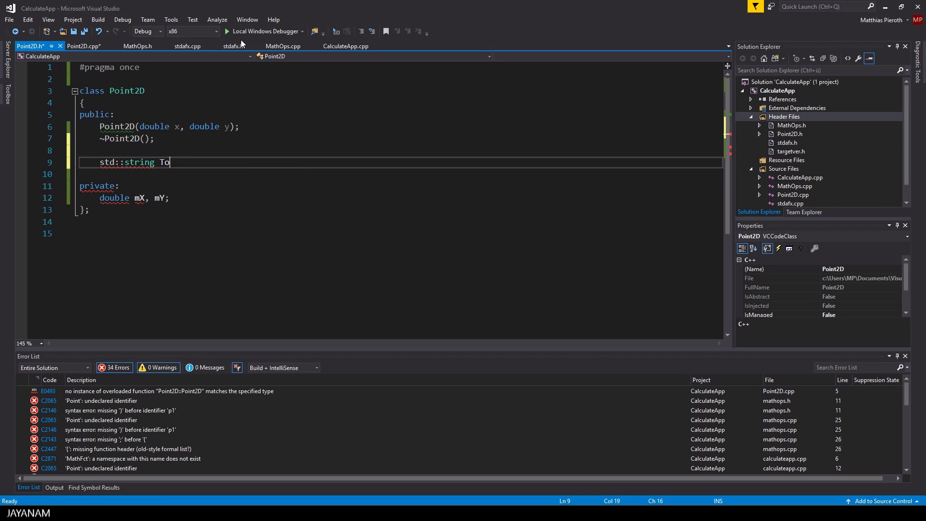
type("String();")
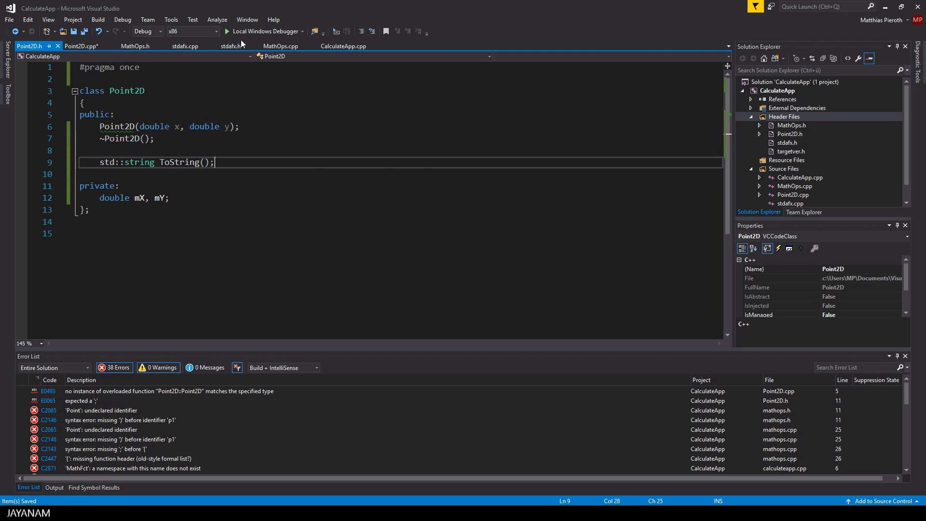
- Make the Point2D.cpp constructor Point2D(double x, double y) : mX(x), mY(y) and save
left_click(280, 46)
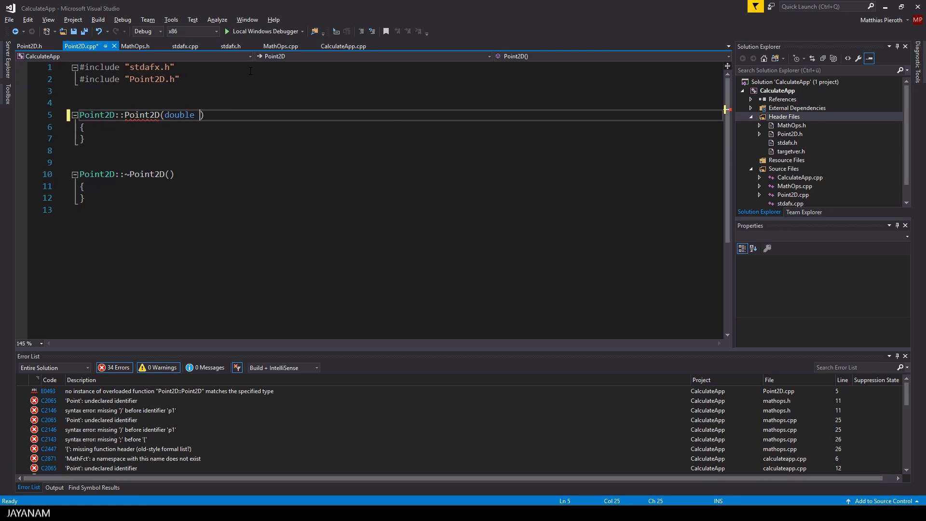
type("x, double")
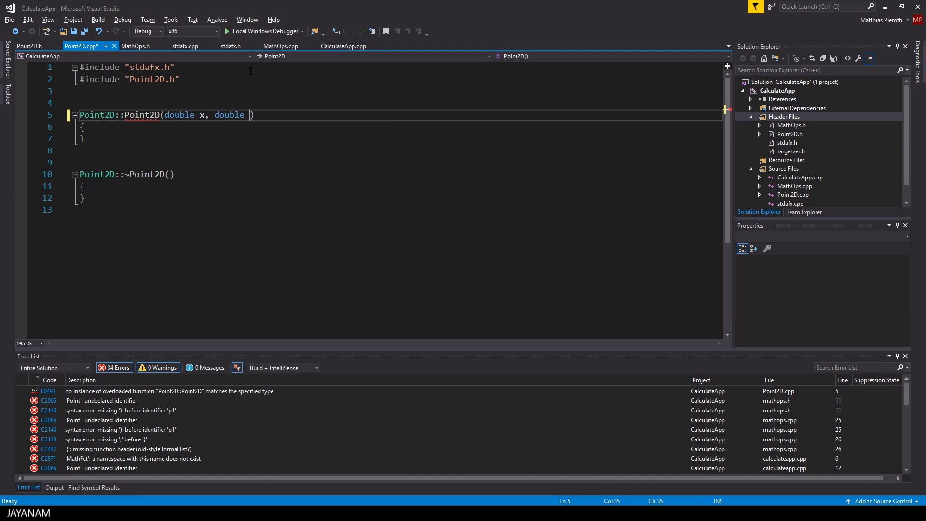
type("y")
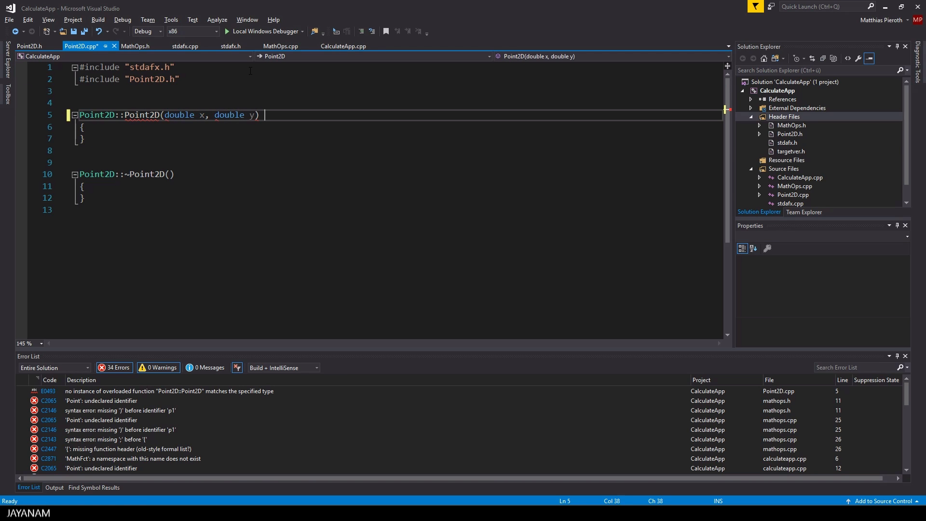
type(": mX")
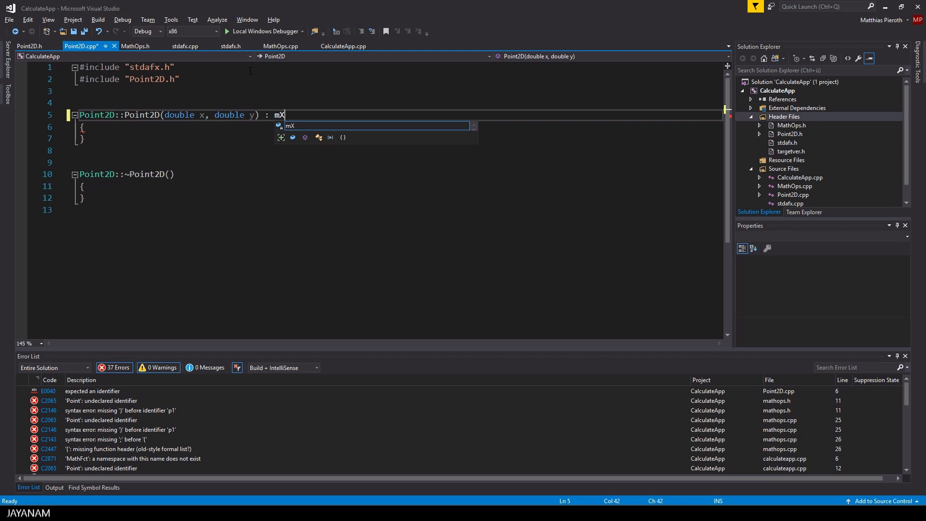
type("(x),")
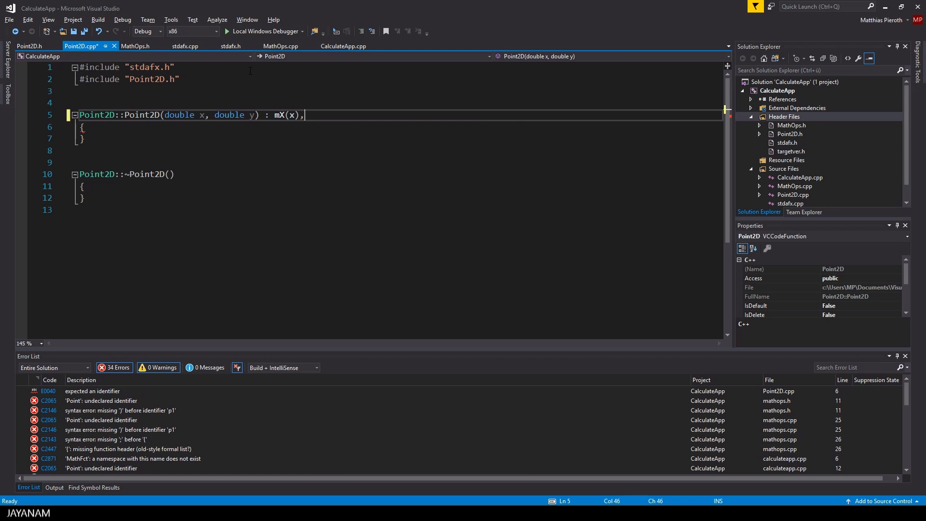
type("mY(y")
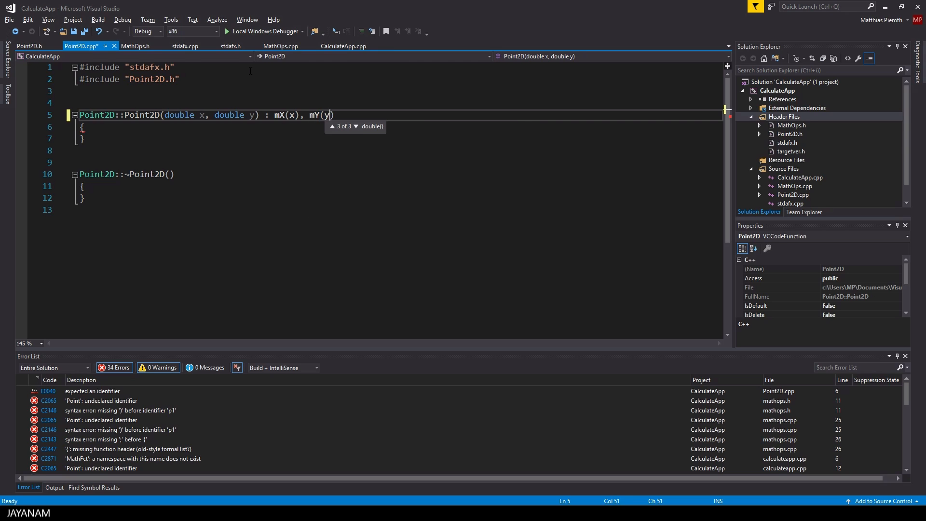
key("ctrl+s")
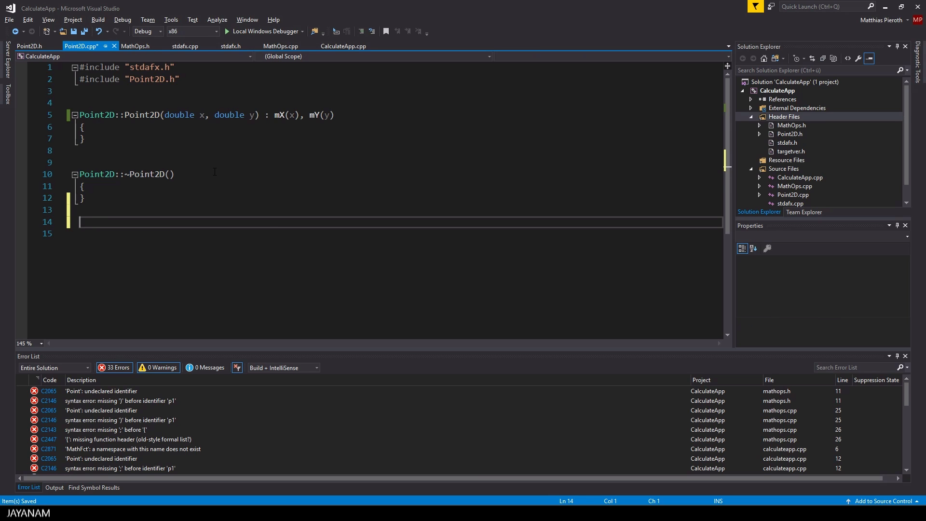
- Add the std::string Point2D::ToString() definition to Point2D.cpp
type("std::string")
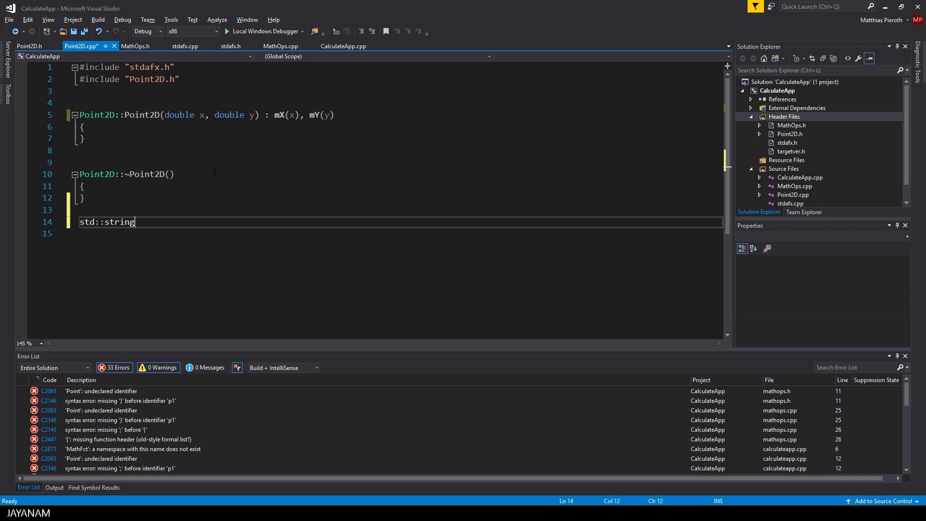
type("Point2D::")
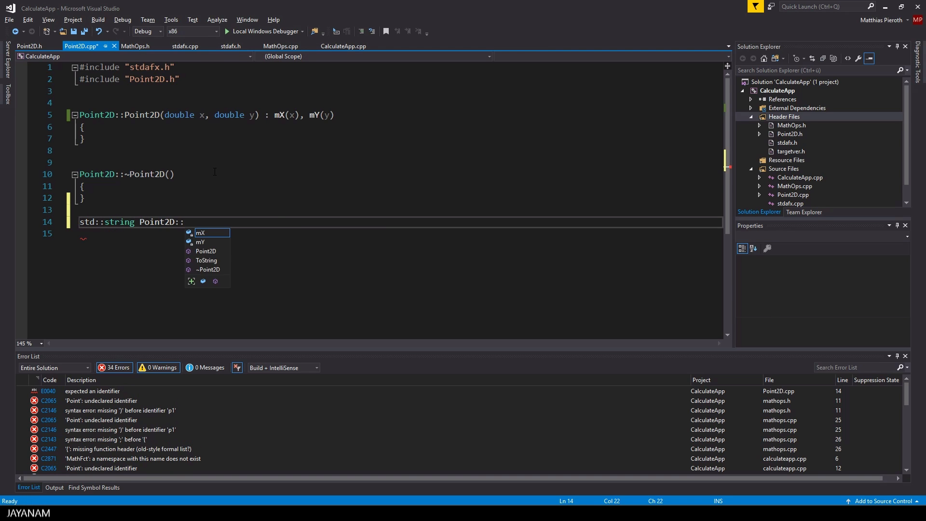
type("ToString()")
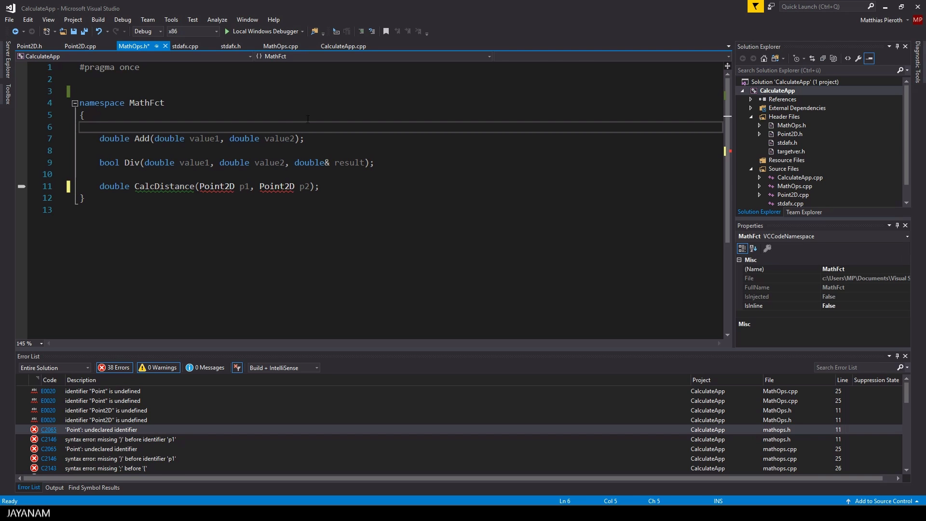
- Change CalcDistance's Point parameter type to Point2D
left_click(278, 46)
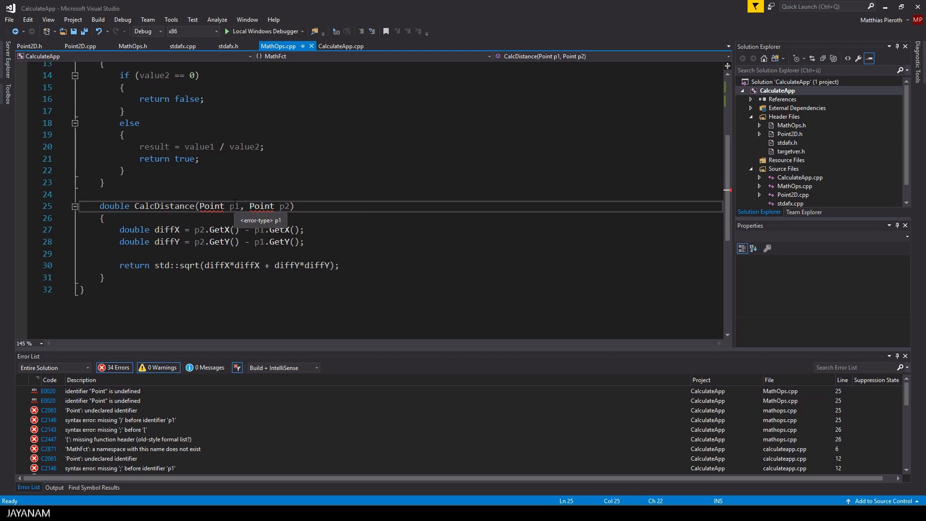
type("2D")
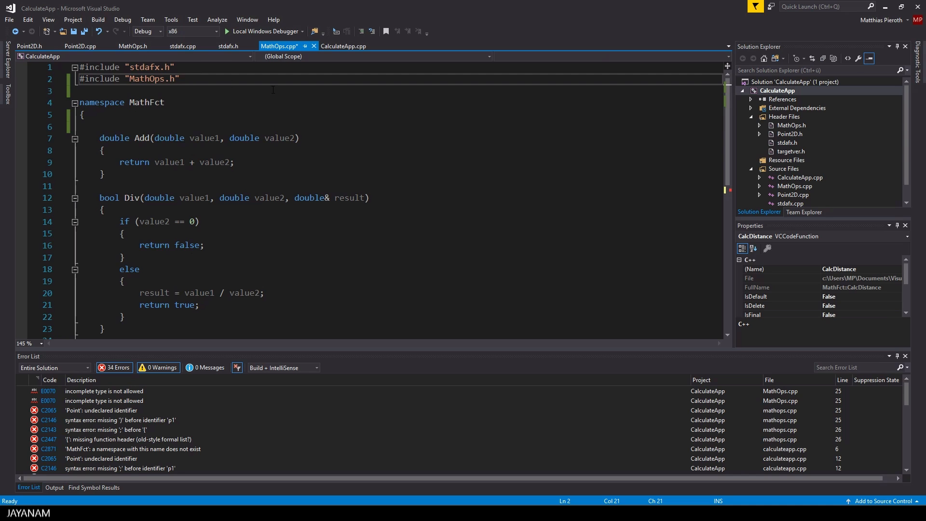
- Add #include "Point2D.h" to MathOps.cpp
type("#")
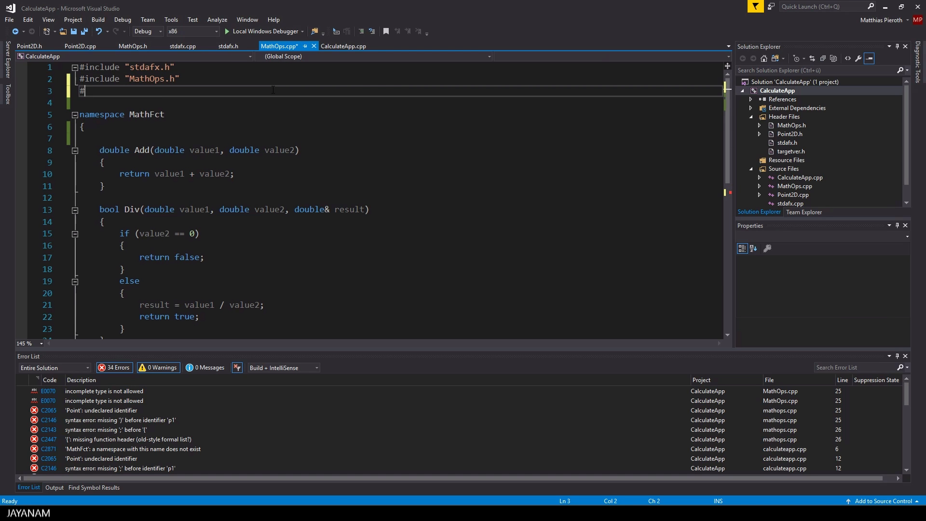
type("cinclude \"")
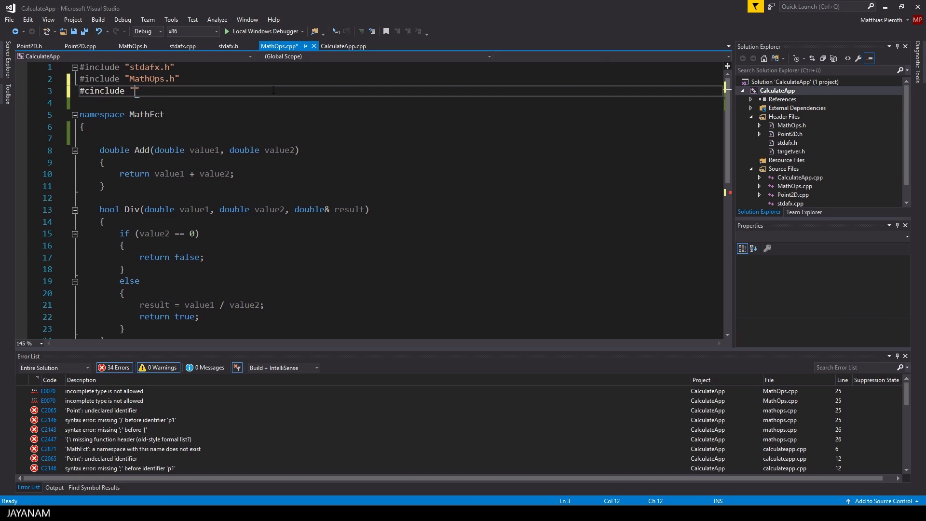
type("Point")
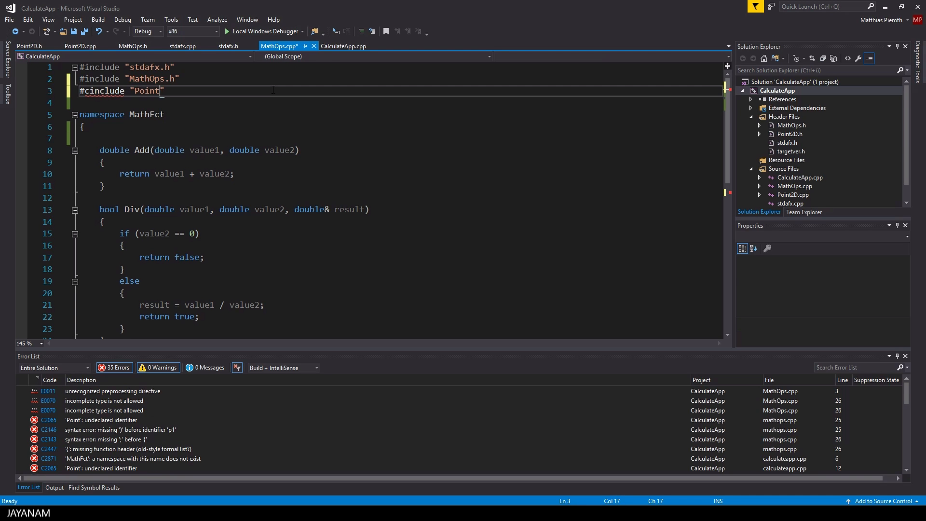
type("2D.h")
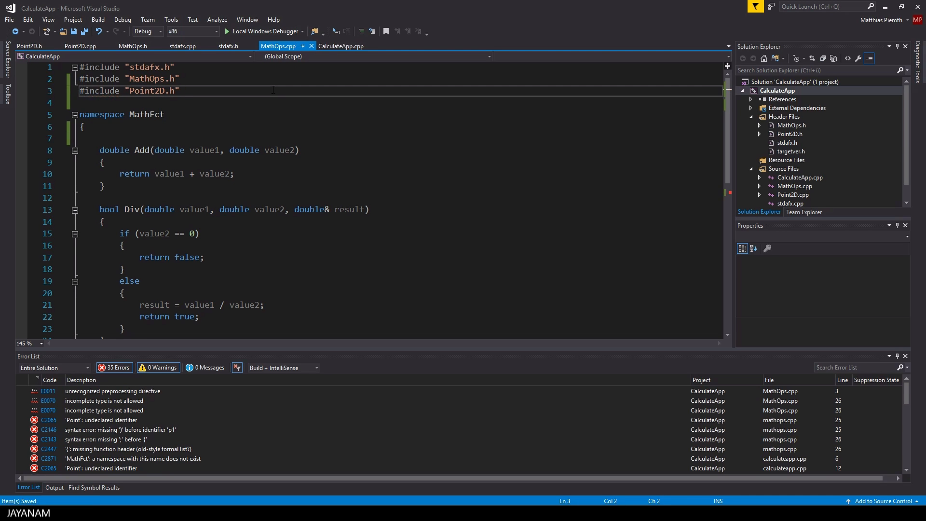
left_click(29, 46)
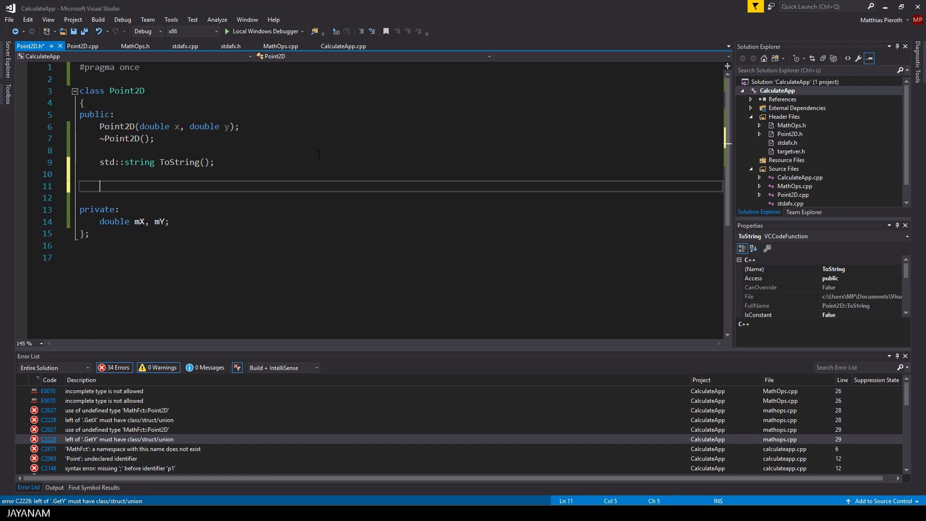
- Add an inline double GetX() { return mX; } accessor to the Point2D class
type("double")
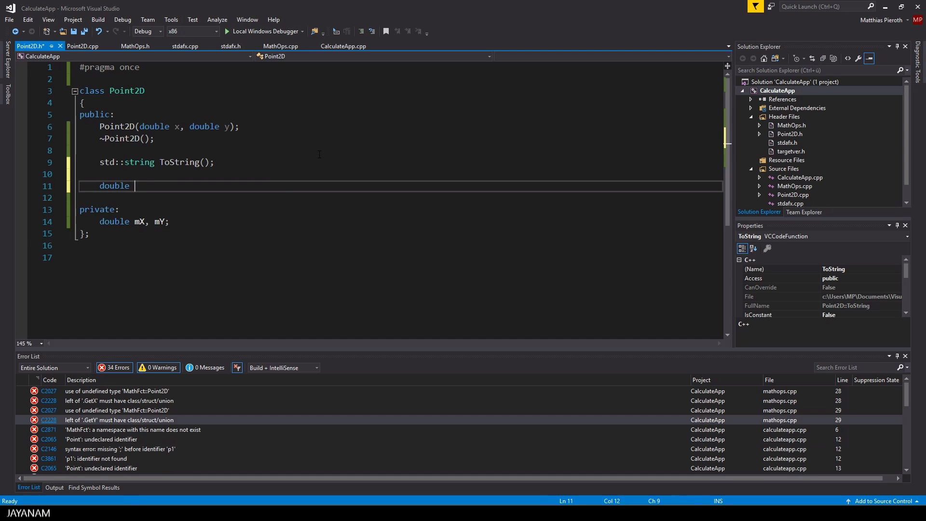
type("GetX")
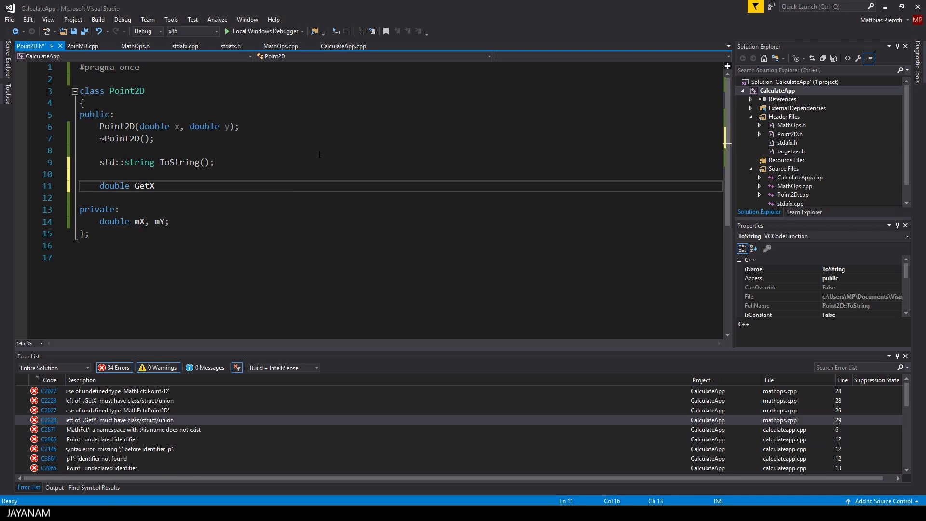
type("() { }")
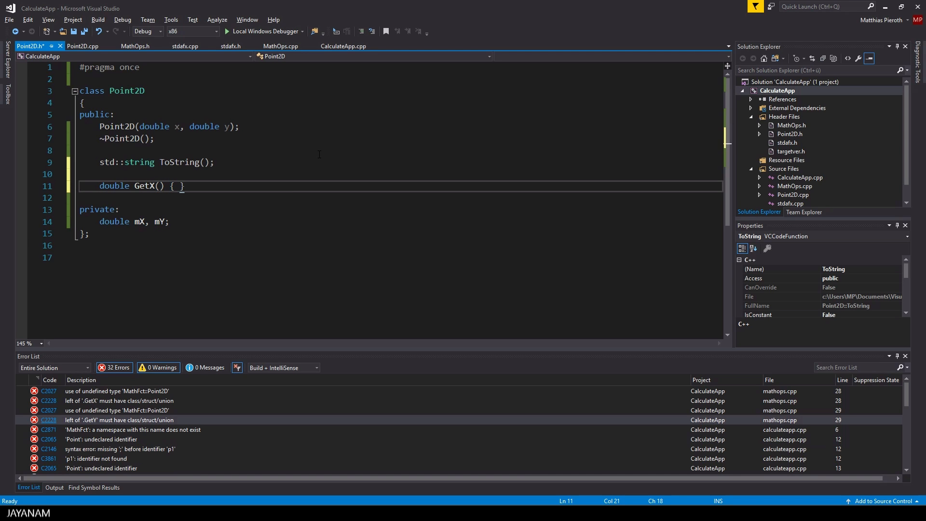
type("returnr")
type("namespace MathFct")
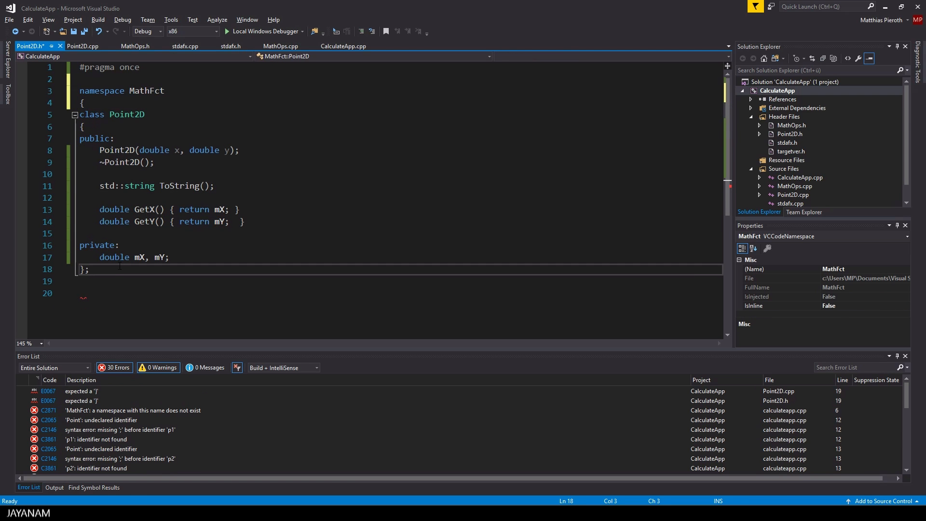
- Wrap Point2D.cpp's definitions in namespace MathFct { } with a closing brace at the end
left_click(80, 46)
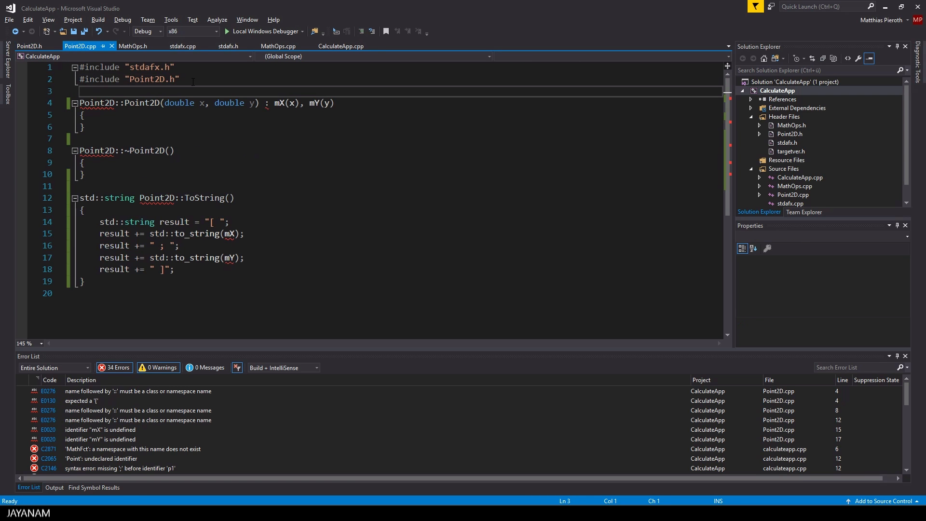
type("namespace Math")
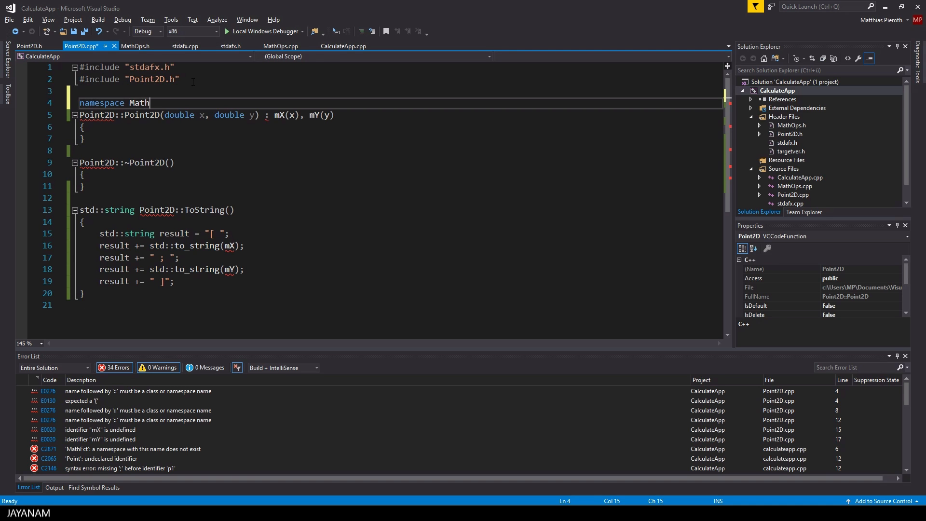
type("Fct")
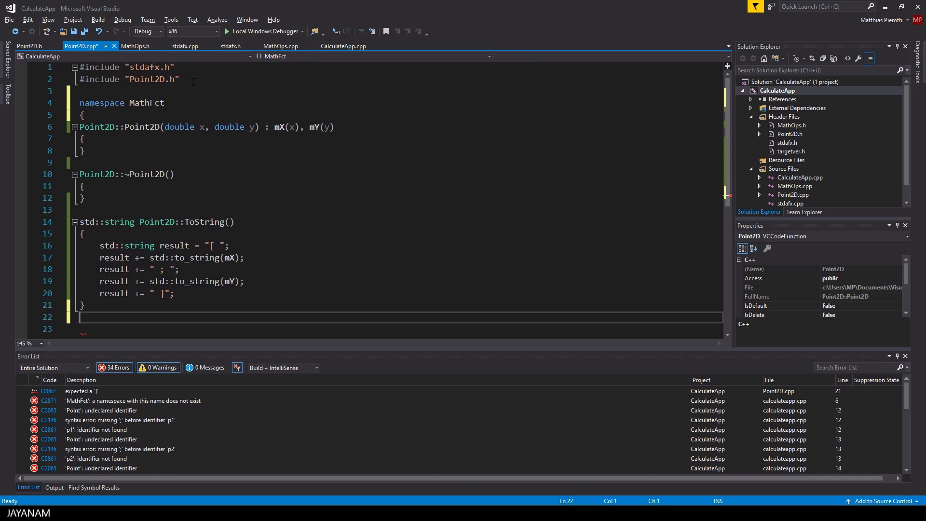
left_click(342, 46)
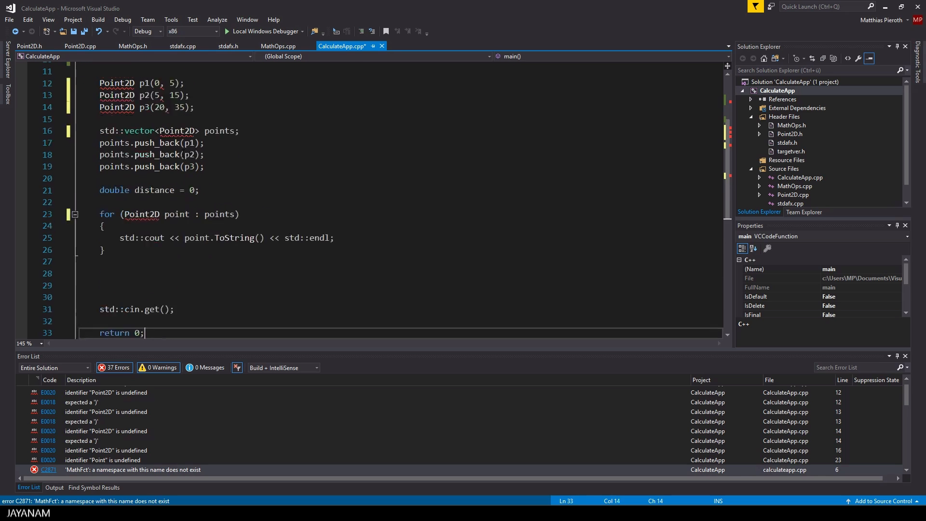
- Include Point2D.h in CalculateApp.cpp and add return result; in ToString to fix error C4716
type("#")
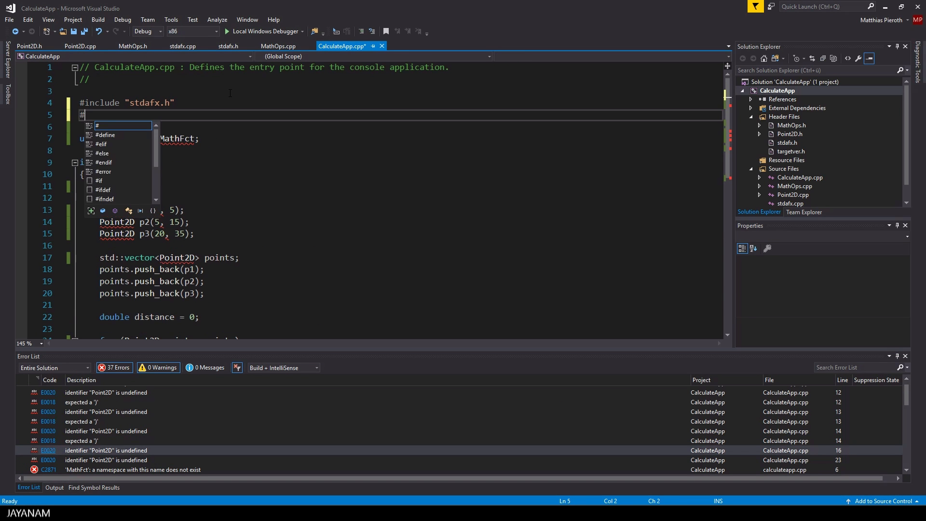
type("include \"Point2D.h\"")
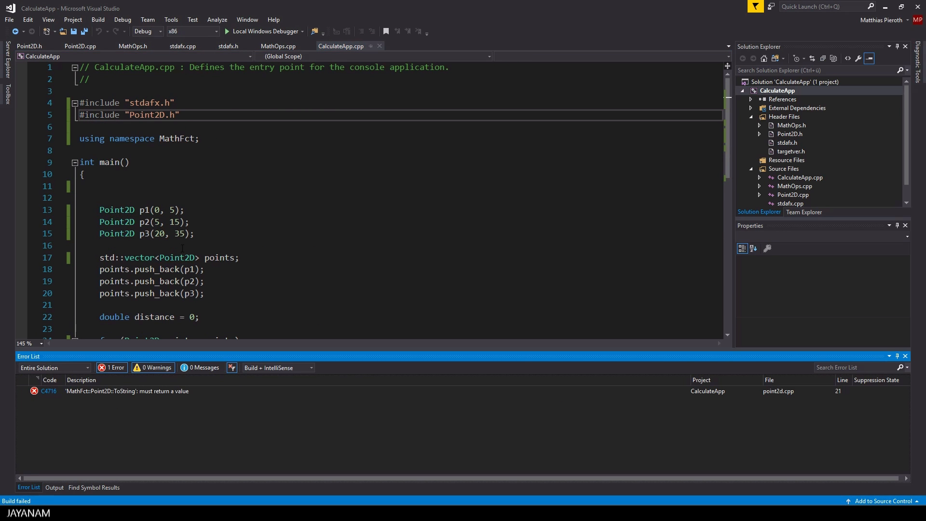
double_click(127, 390)
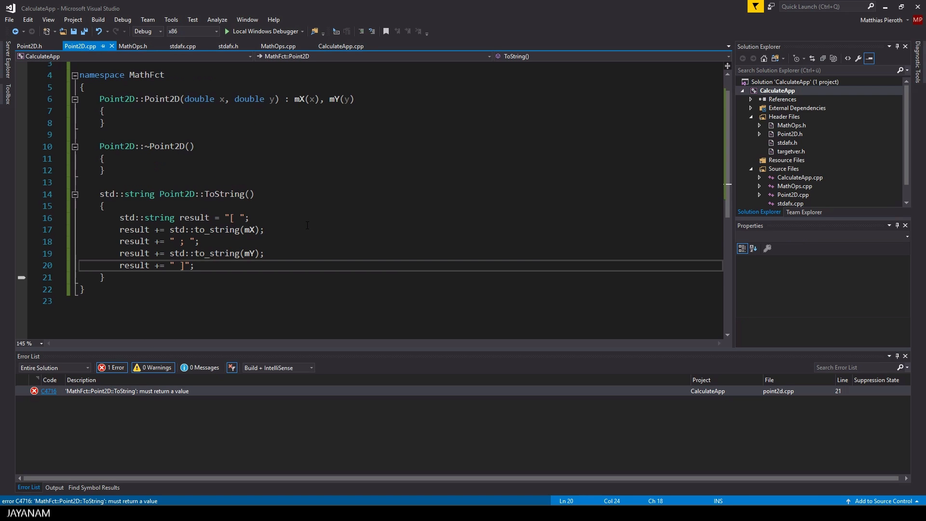
type("retu")
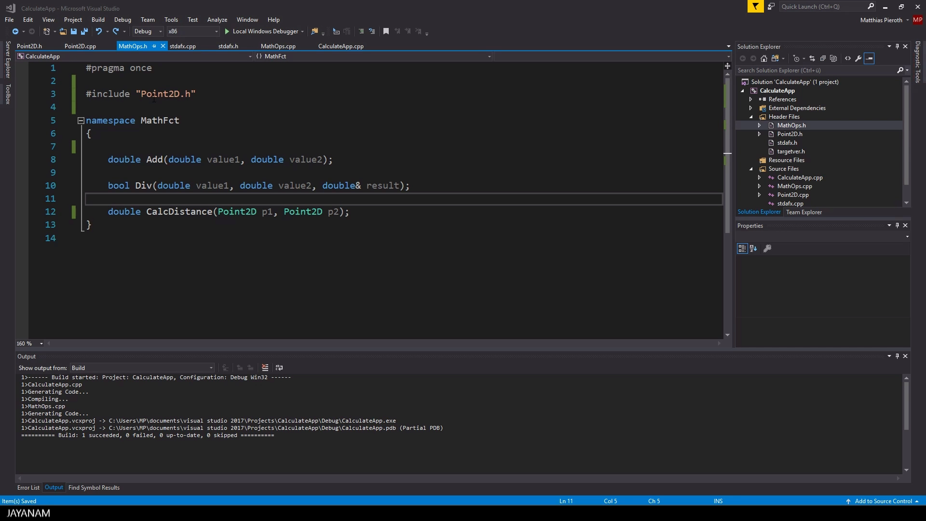
- Replace MathOps.h's Point2D include with a class Point2D; forward declaration inside MathFct
double_click(160, 93)
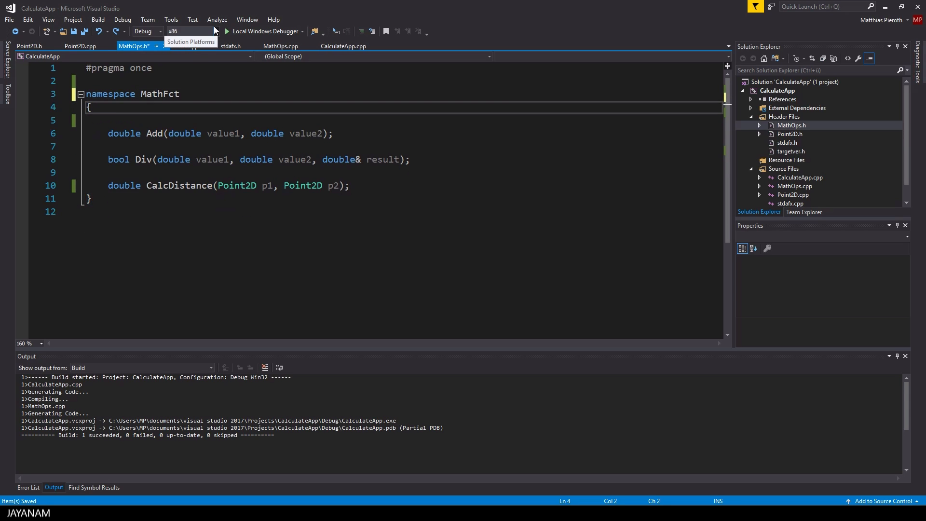
type("class P")
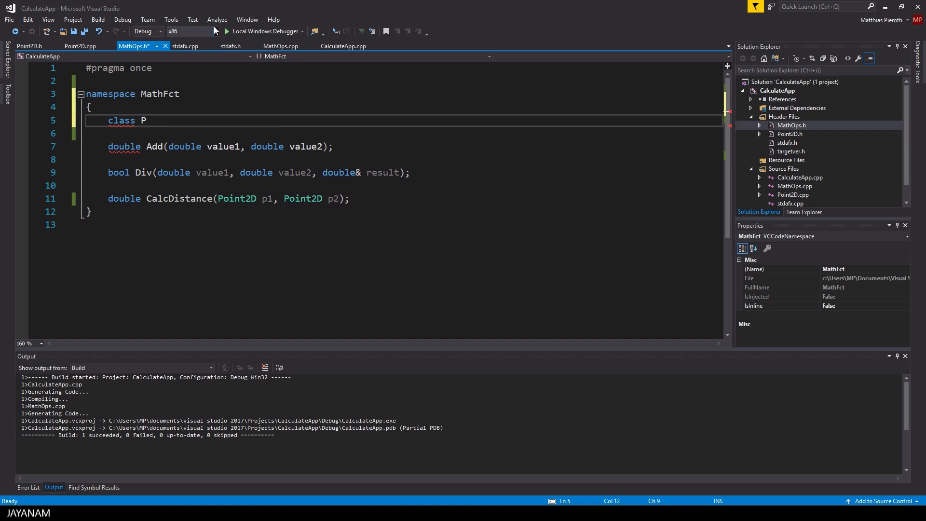
type("ao")
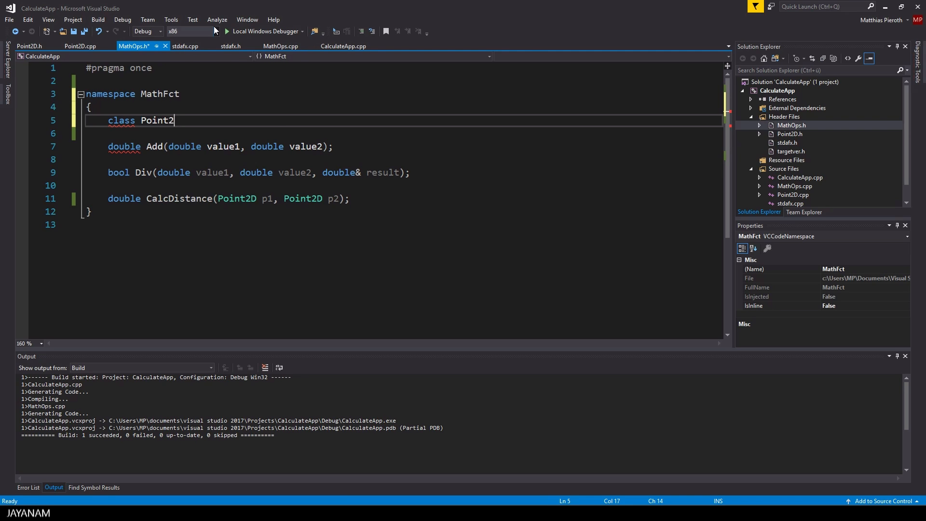
type("D;")
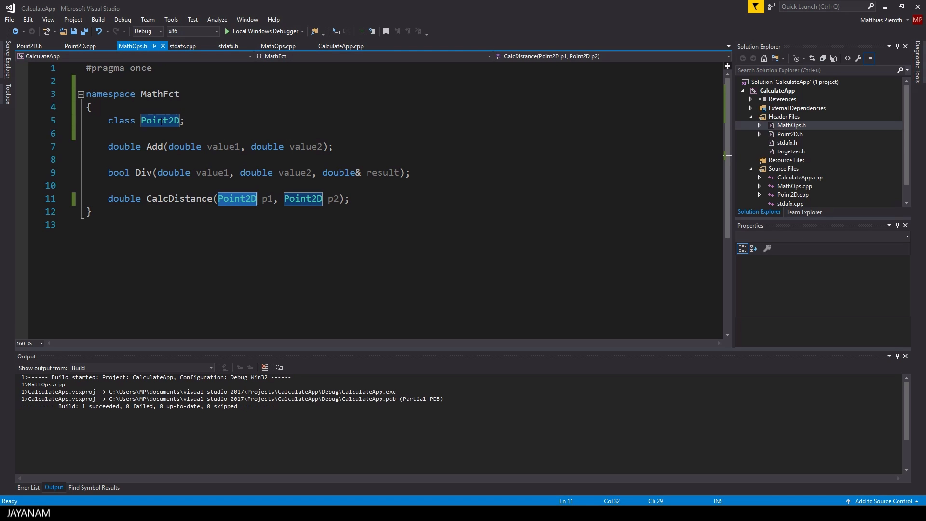
mouse_move(160, 121)
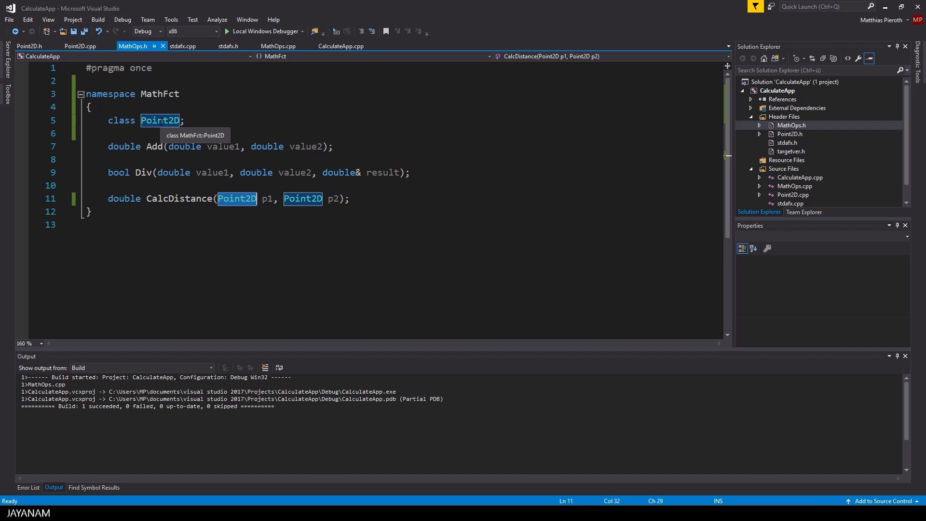
mouse_move(267, 63)
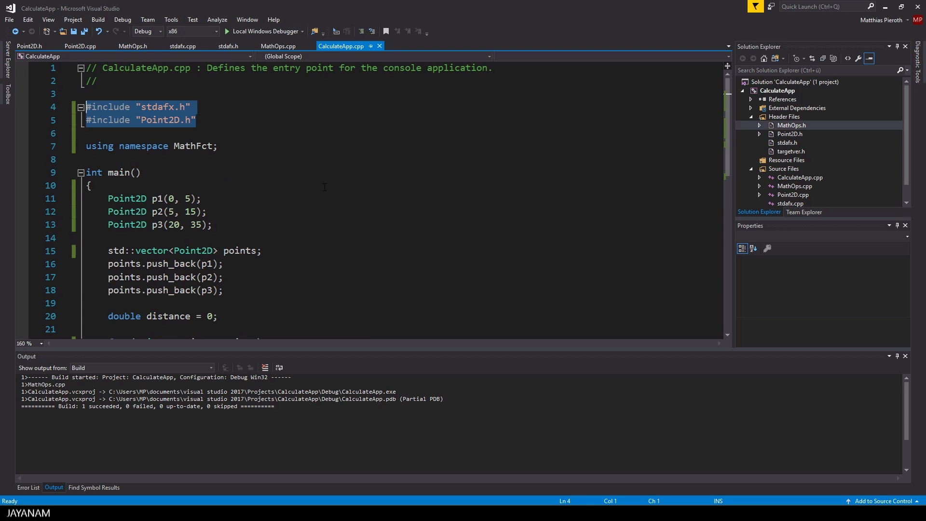
mouse_move(703, 99)
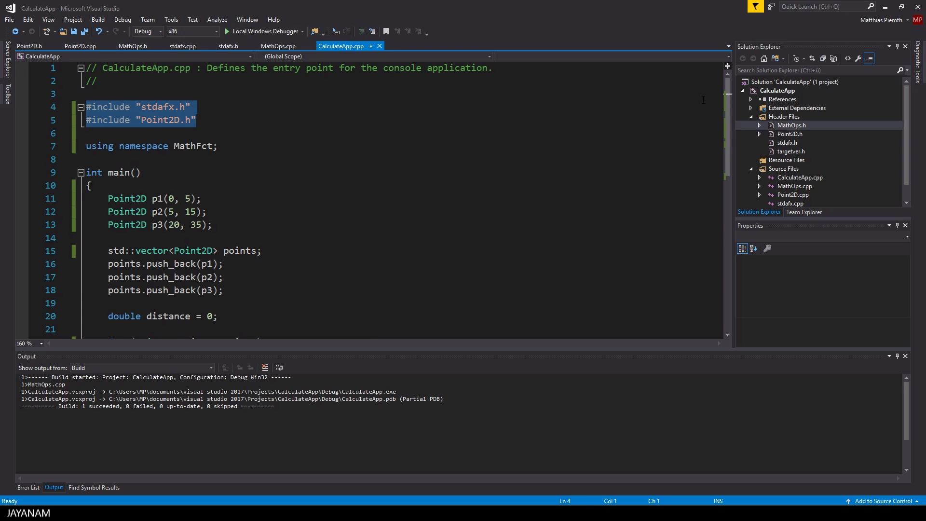
mouse_move(444, 178)
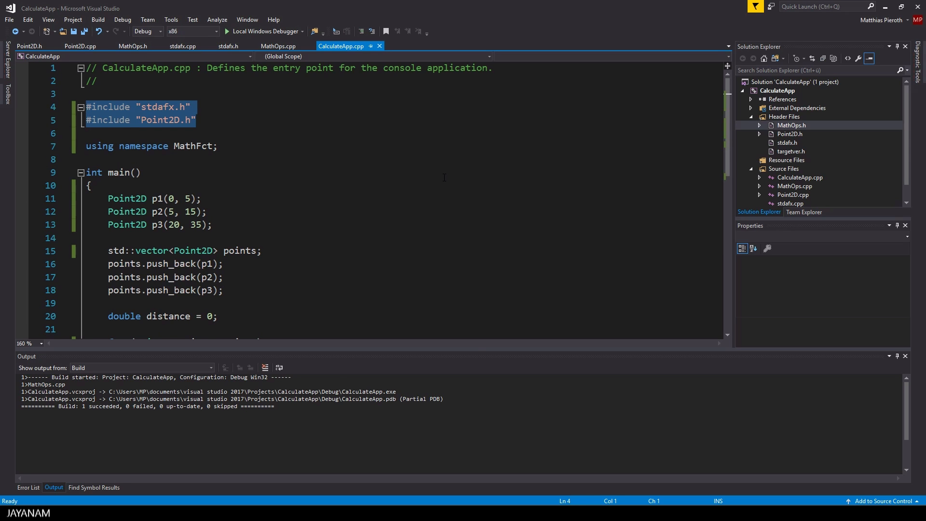
- Run CalculateApp with Local Windows Debugger so the console prints (0,5), (5,15) and (20,35)
left_click(226, 31)
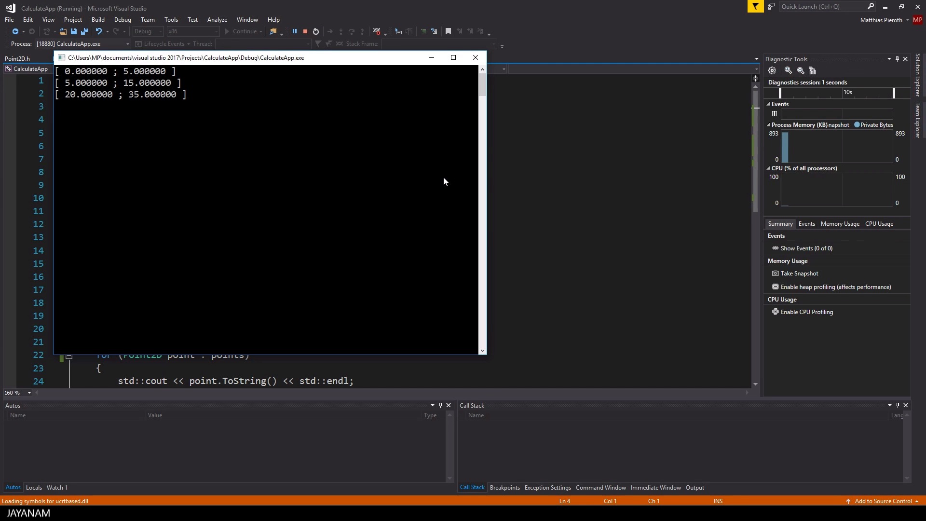